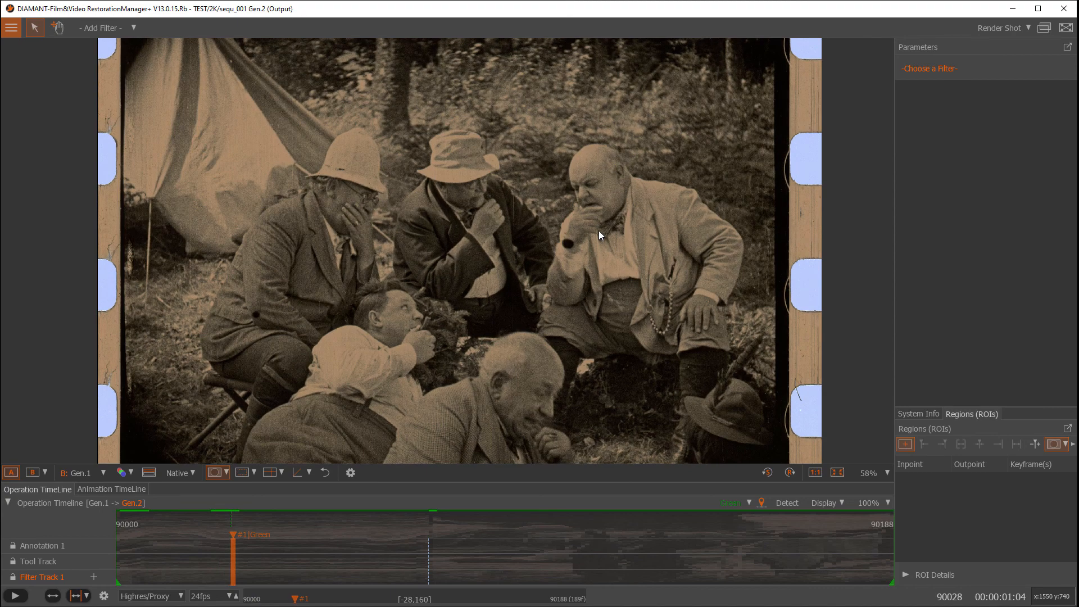
mouse_move(509, 359)
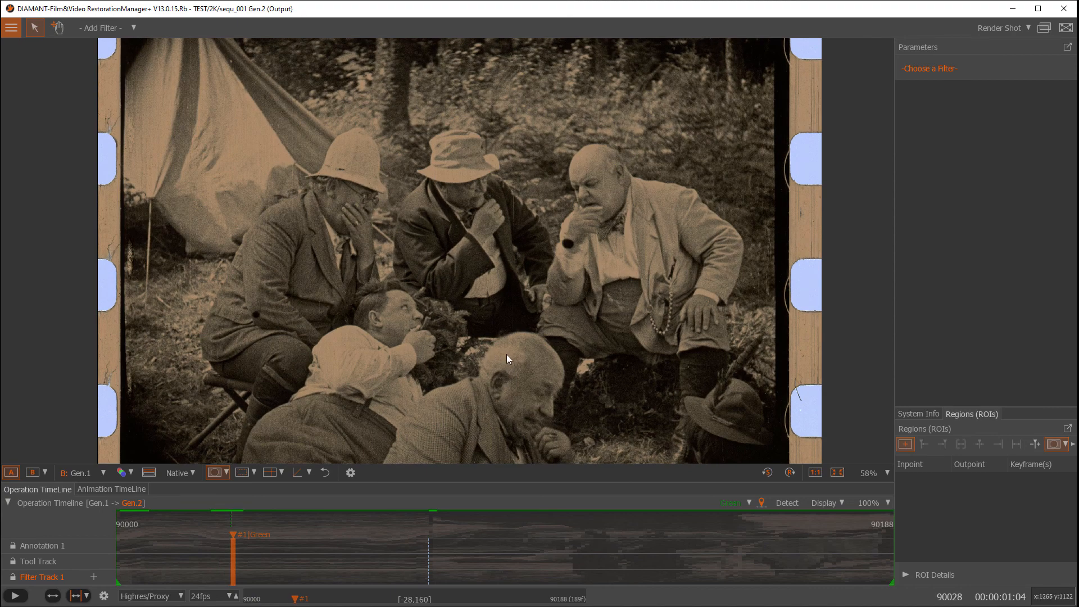
mouse_move(579, 260)
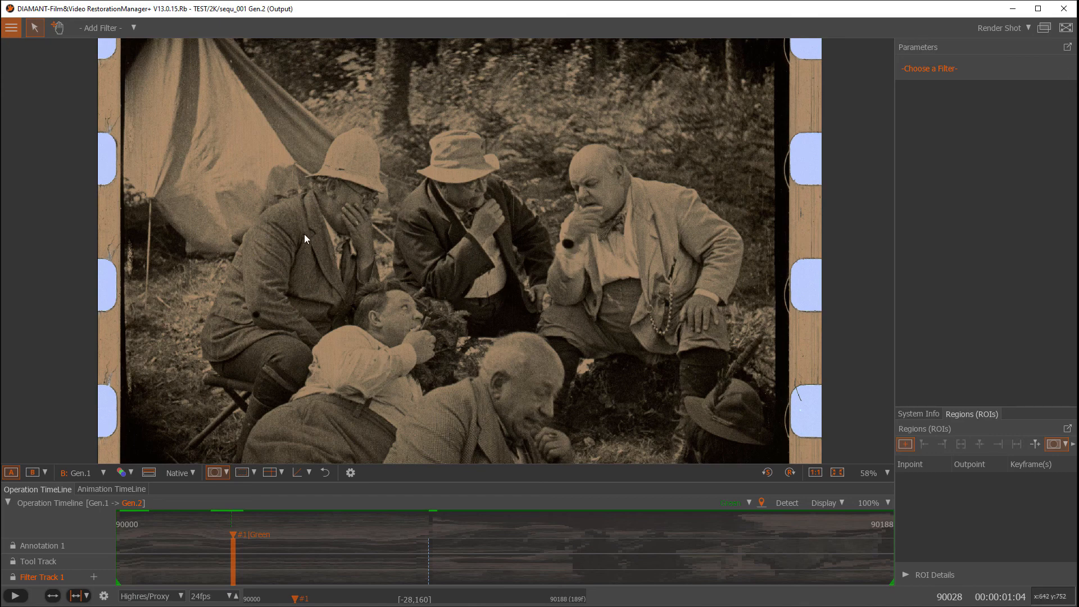
mouse_move(579, 247)
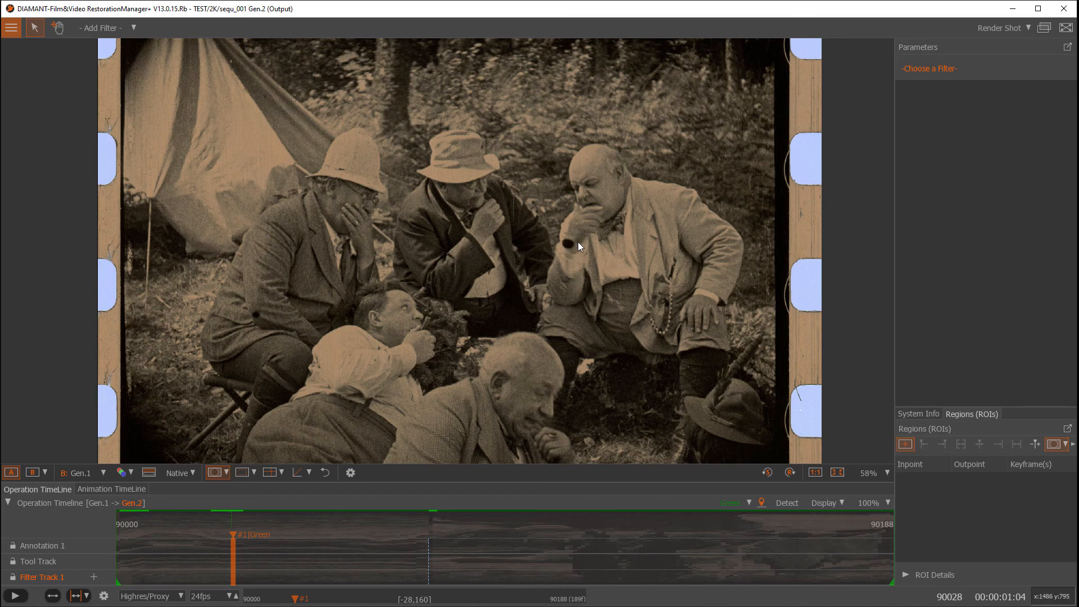
mouse_move(690, 371)
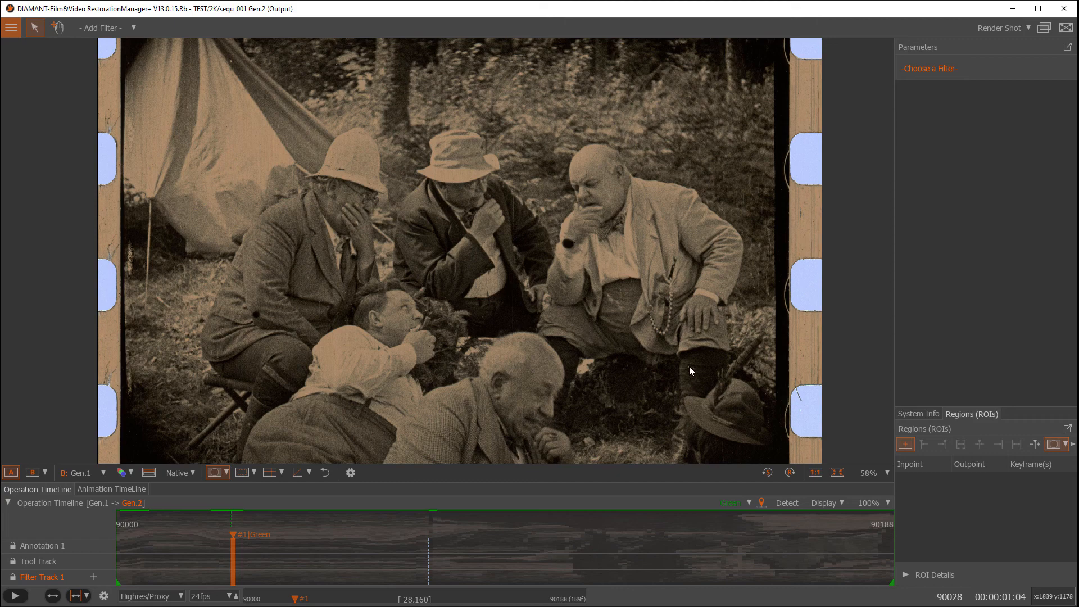
mouse_move(435, 300)
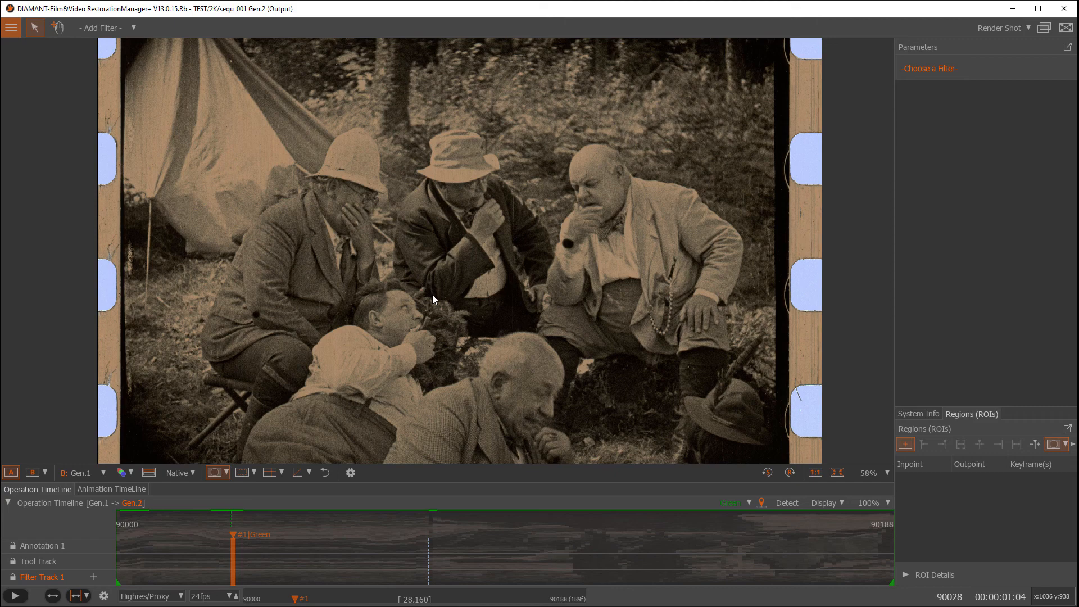
mouse_move(142, 433)
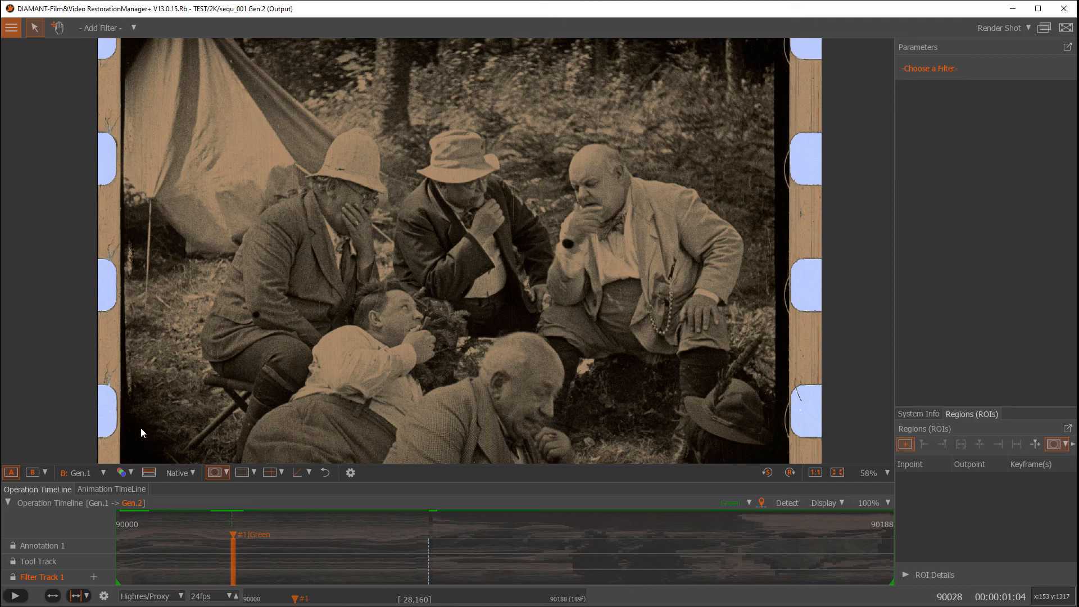
mouse_move(524, 227)
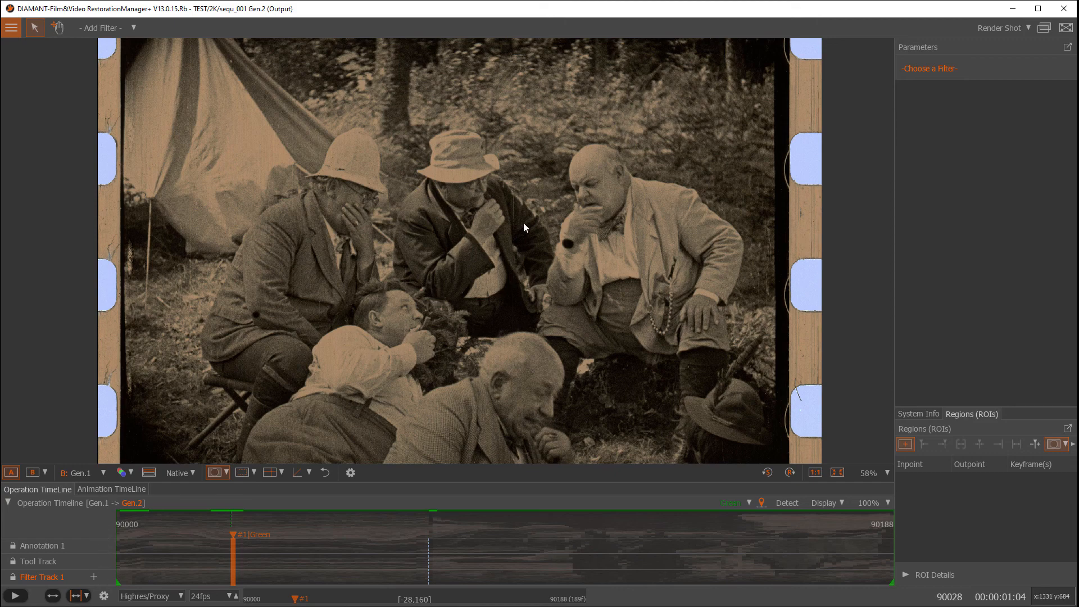
mouse_move(571, 250)
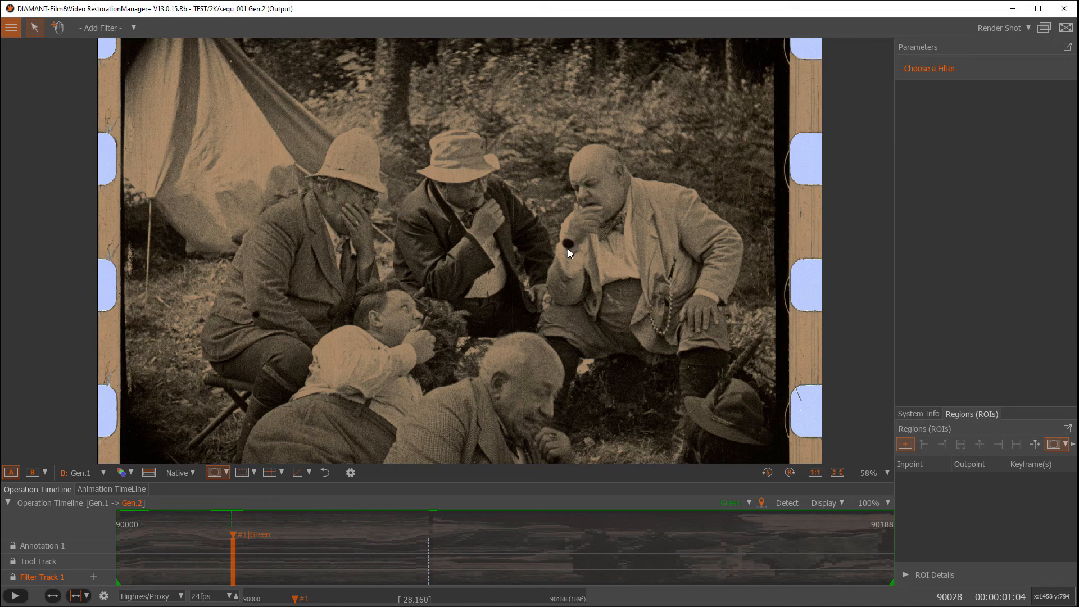
mouse_move(214, 229)
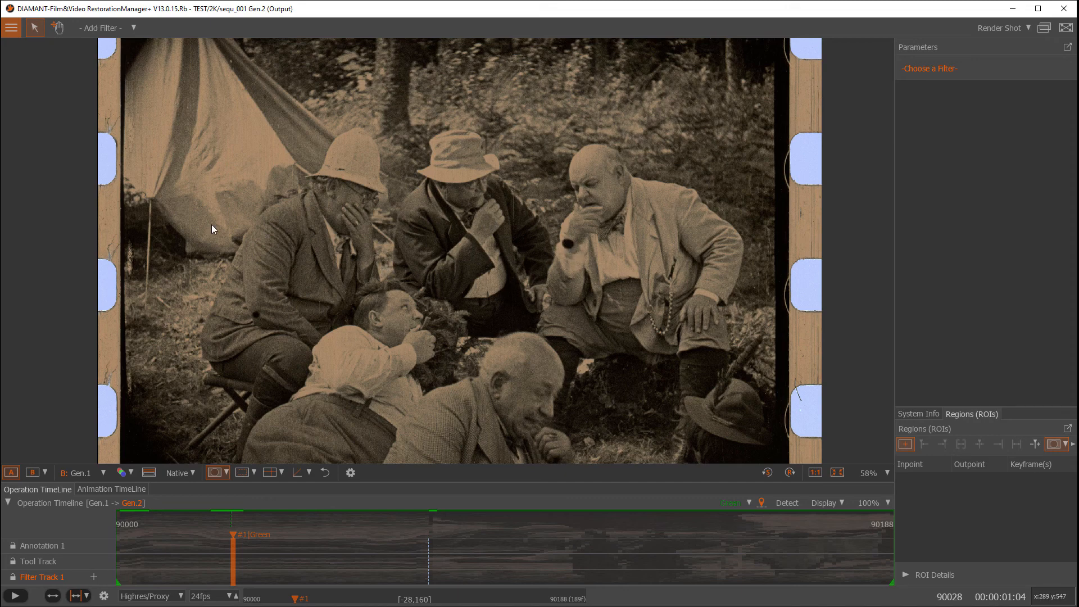
mouse_move(498, 309)
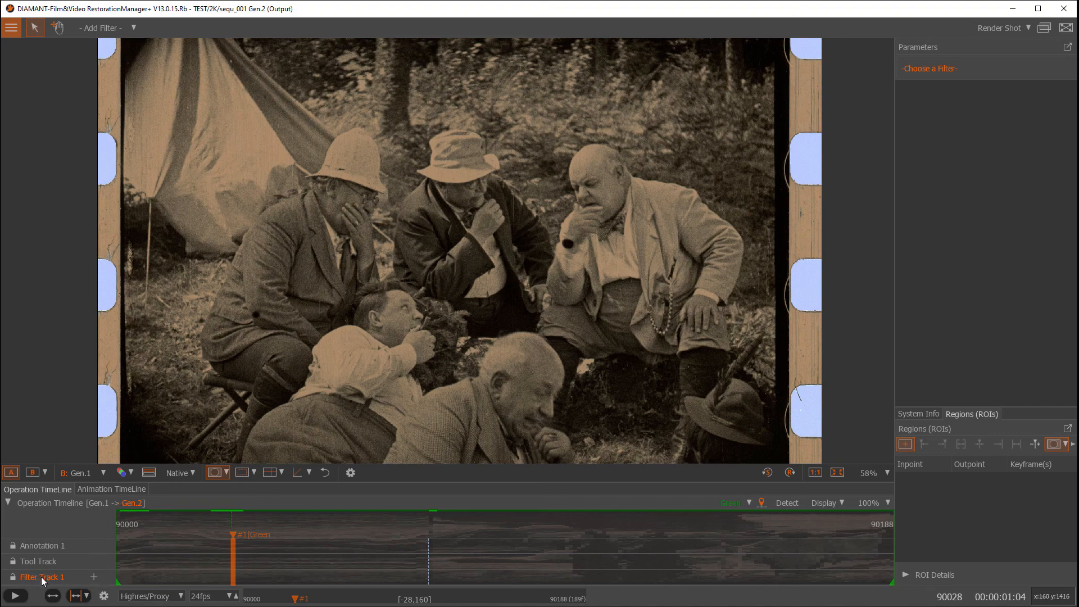
Add the Repair > Dust filter onto Filter Track 1 across the shot.
left_click(93, 577)
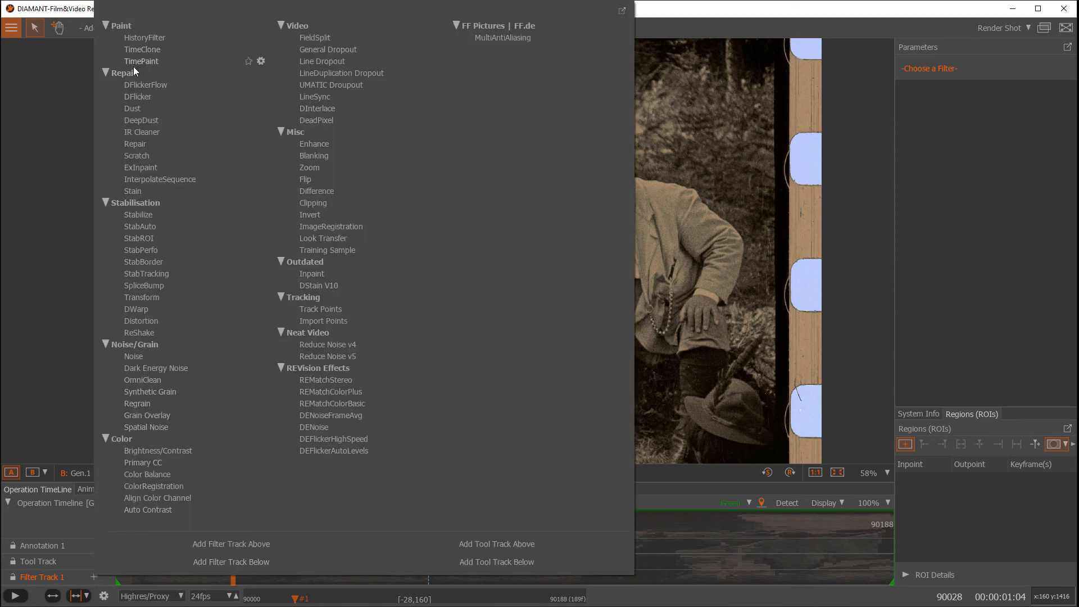
mouse_move(135, 109)
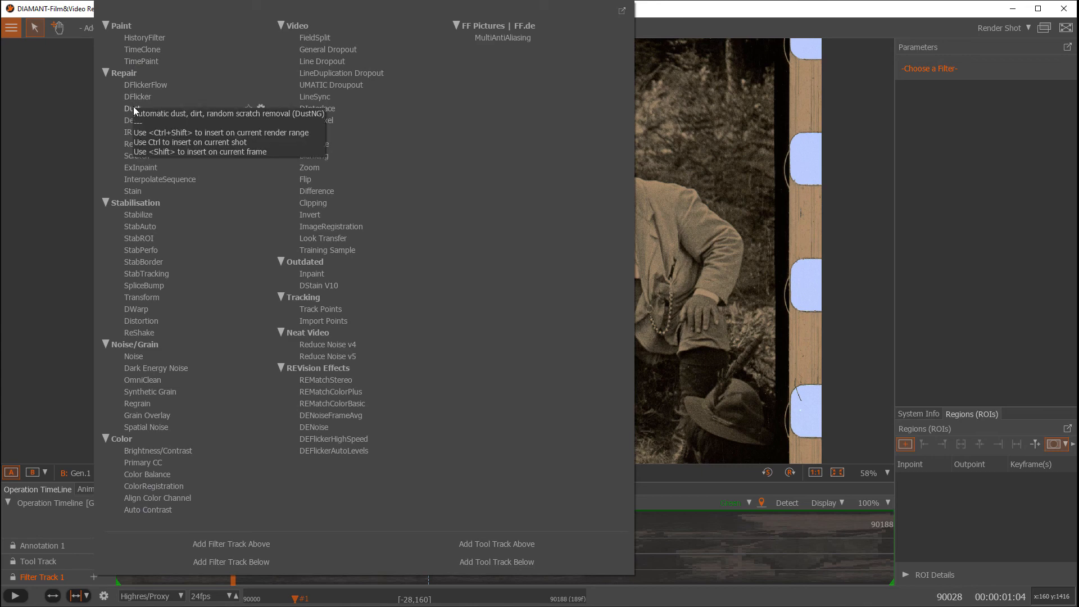
left_click(132, 108)
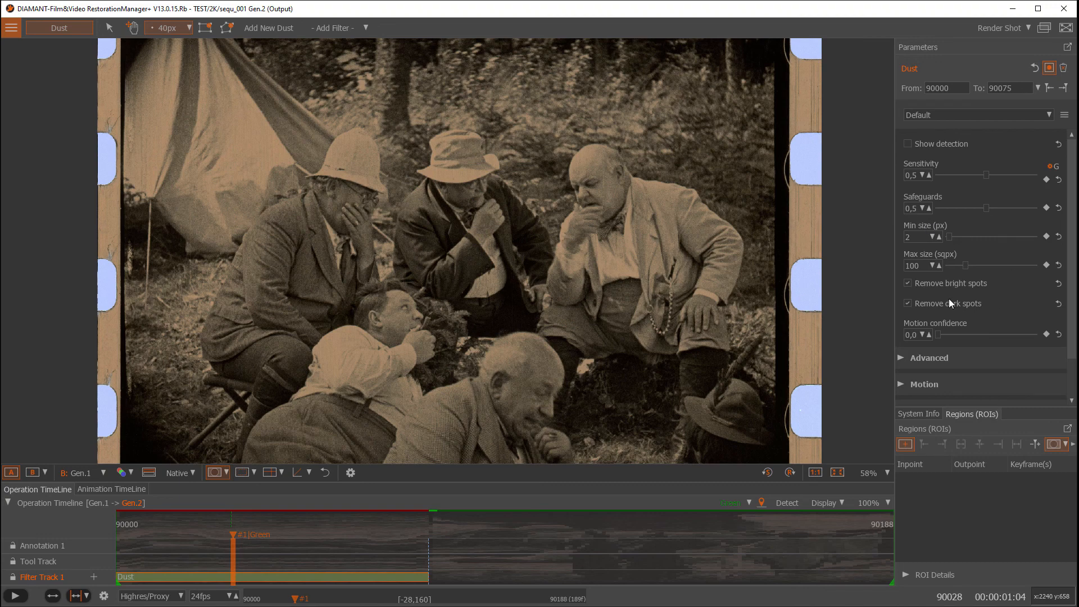
mouse_move(981, 236)
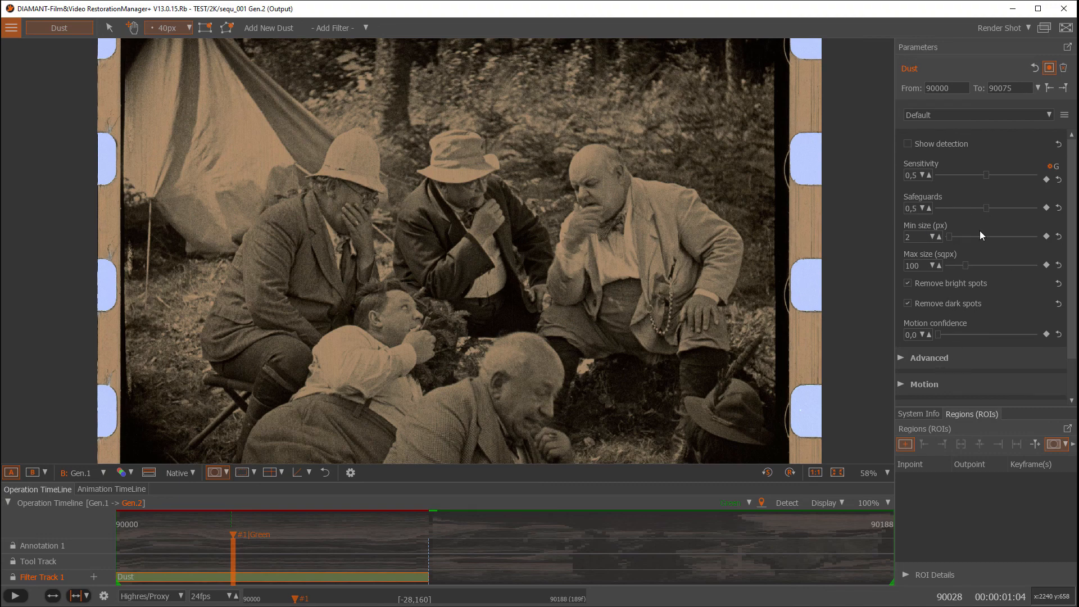
mouse_move(982, 254)
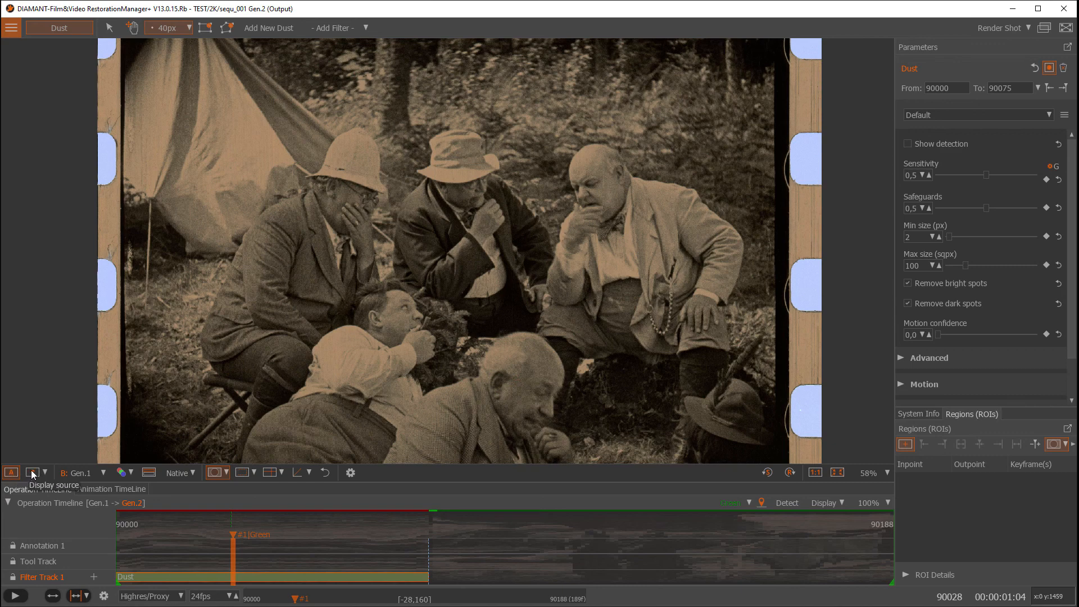
left_click(31, 471)
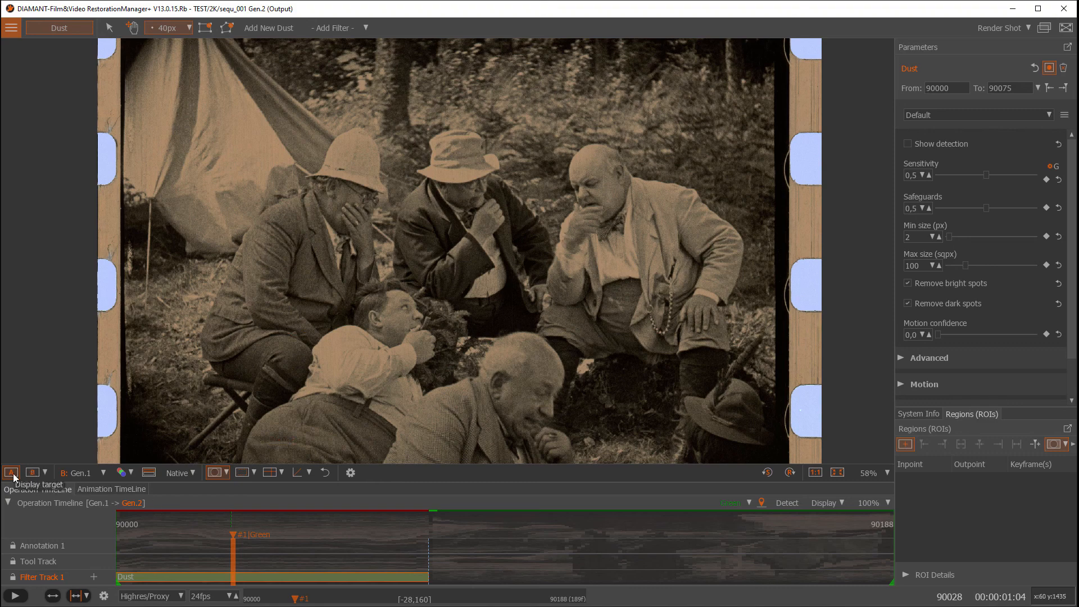
left_click(31, 472)
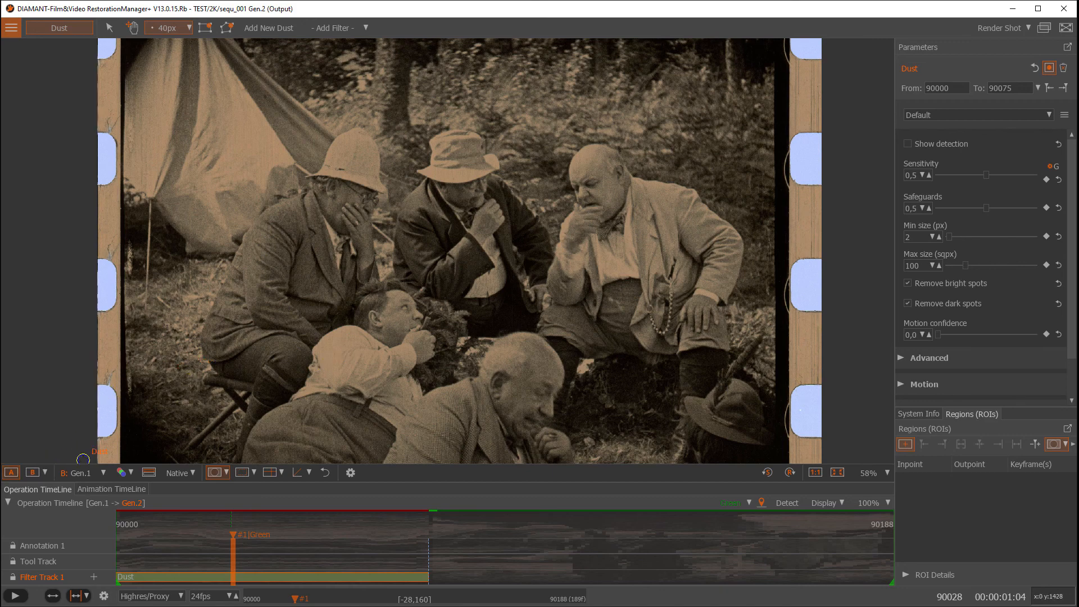
Switch the viewer compare mode to B / Difference to mark removed dust in red.
left_click(45, 471)
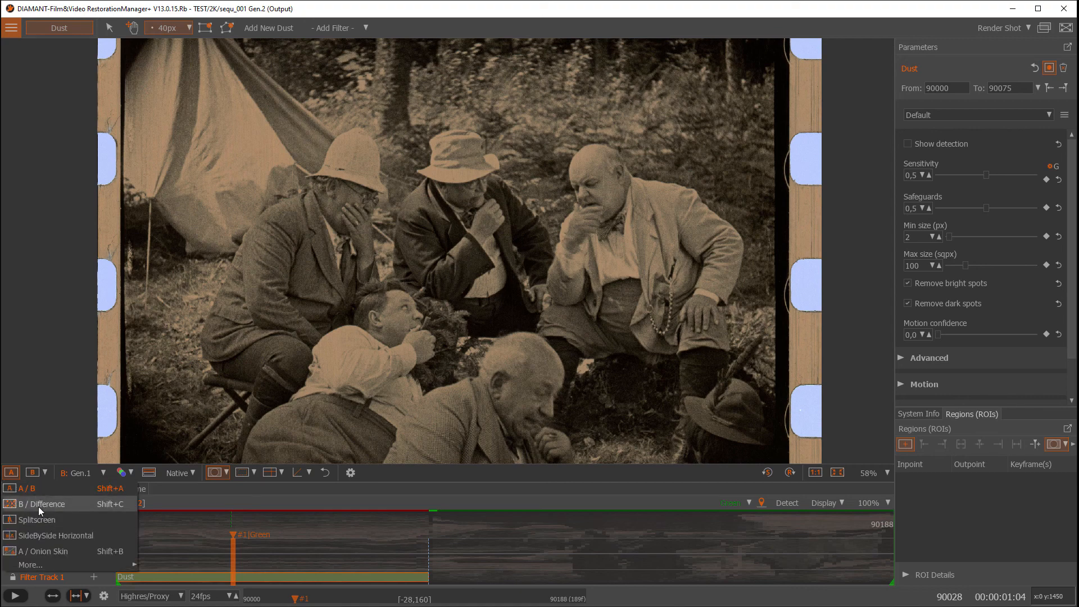
left_click(41, 504)
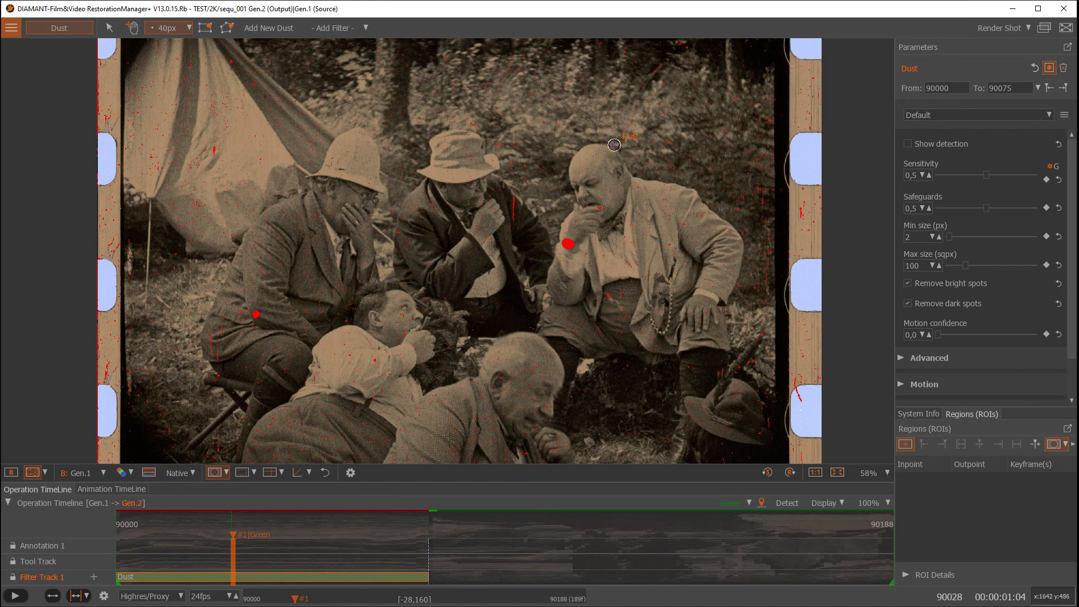
mouse_move(279, 314)
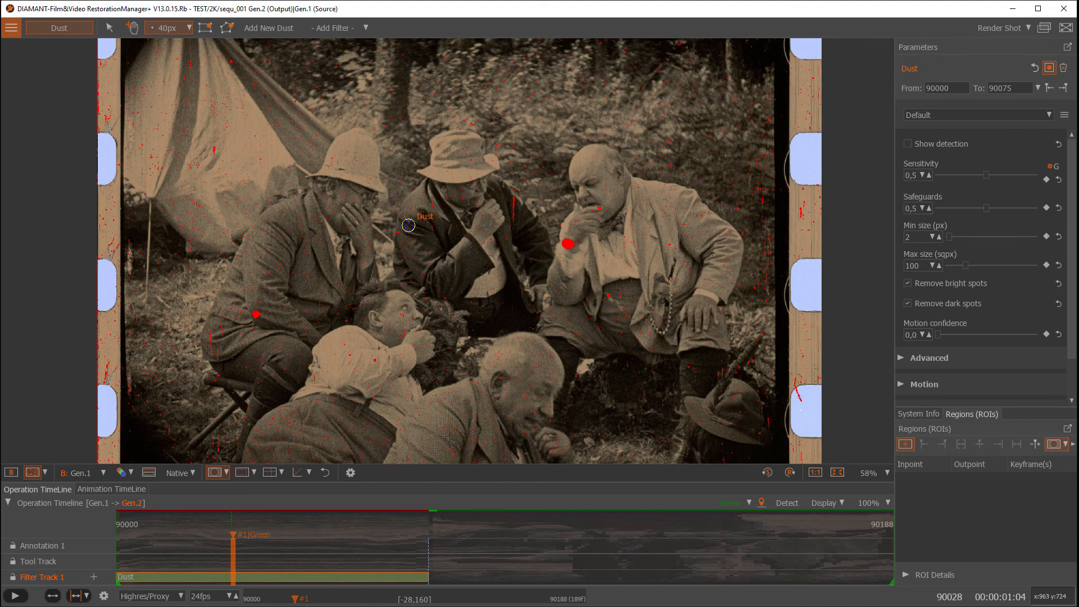
mouse_move(808, 271)
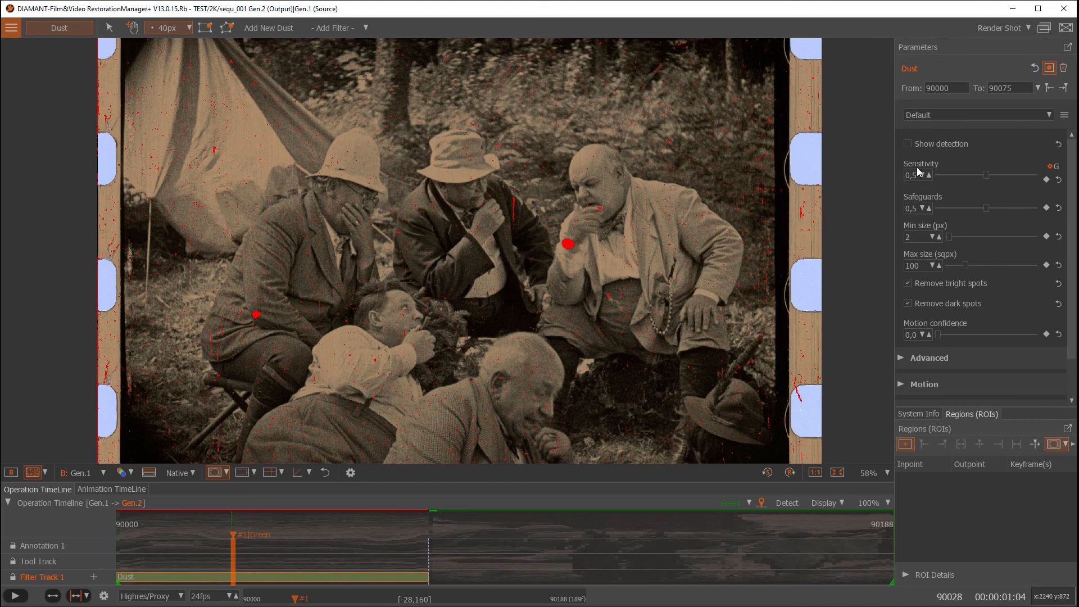
mouse_move(945, 174)
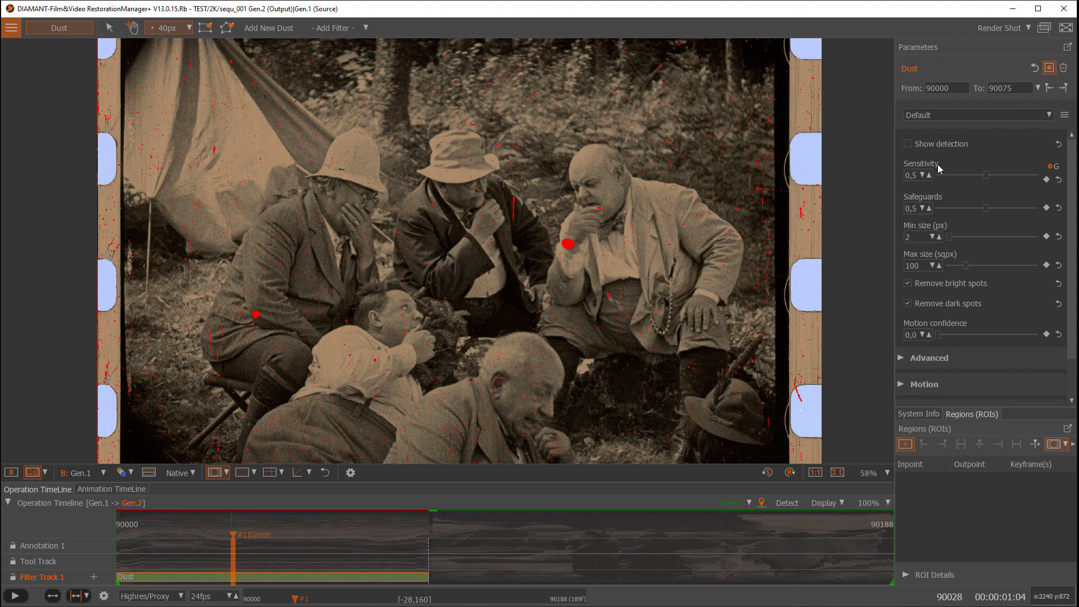
mouse_move(962, 171)
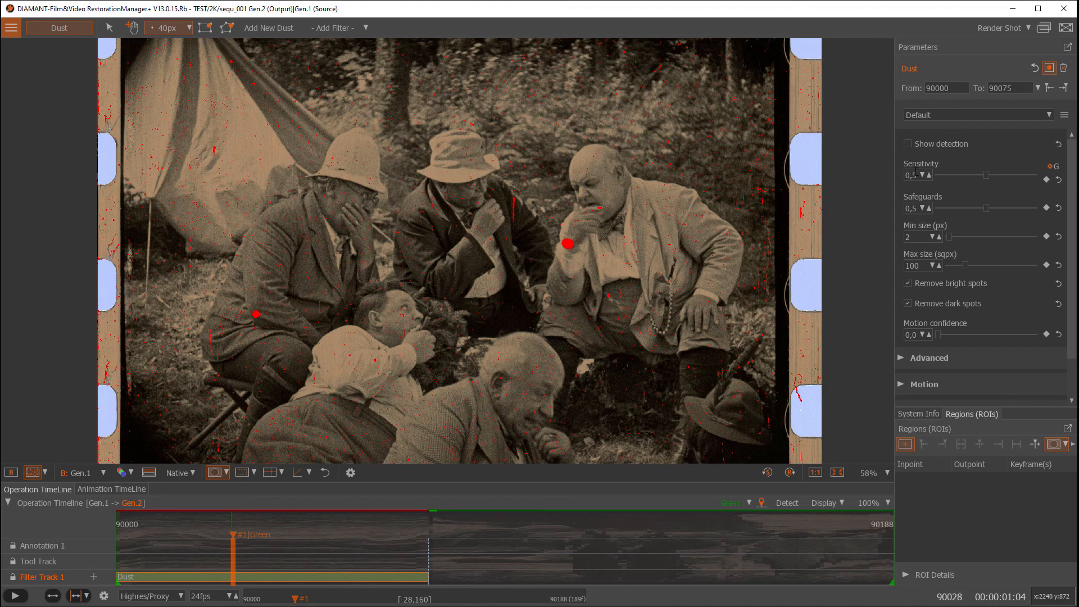
mouse_move(958, 180)
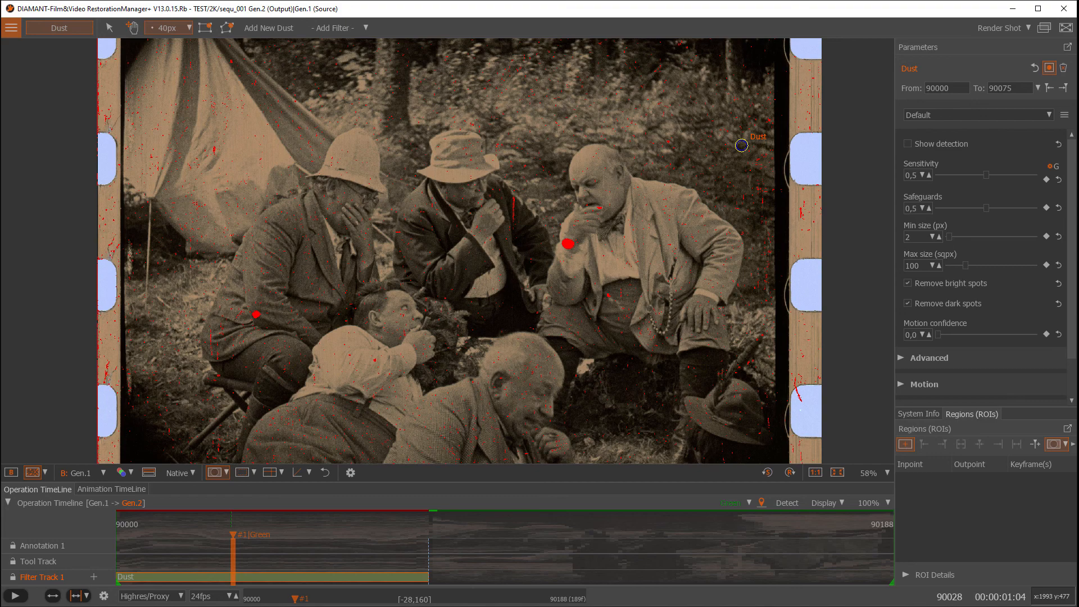
mouse_move(912, 197)
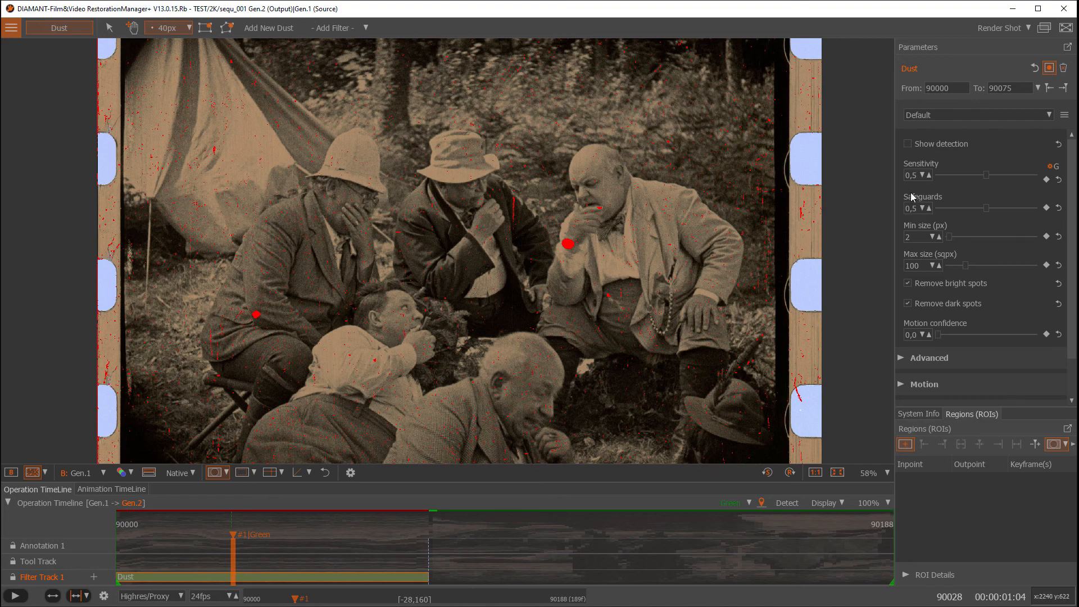
mouse_move(993, 178)
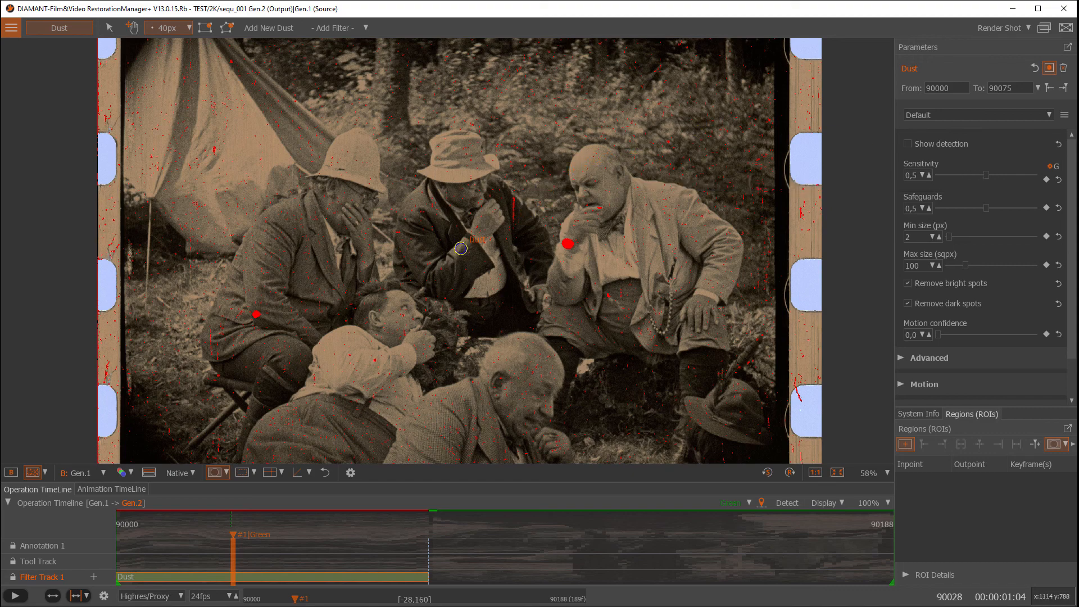
mouse_move(373, 217)
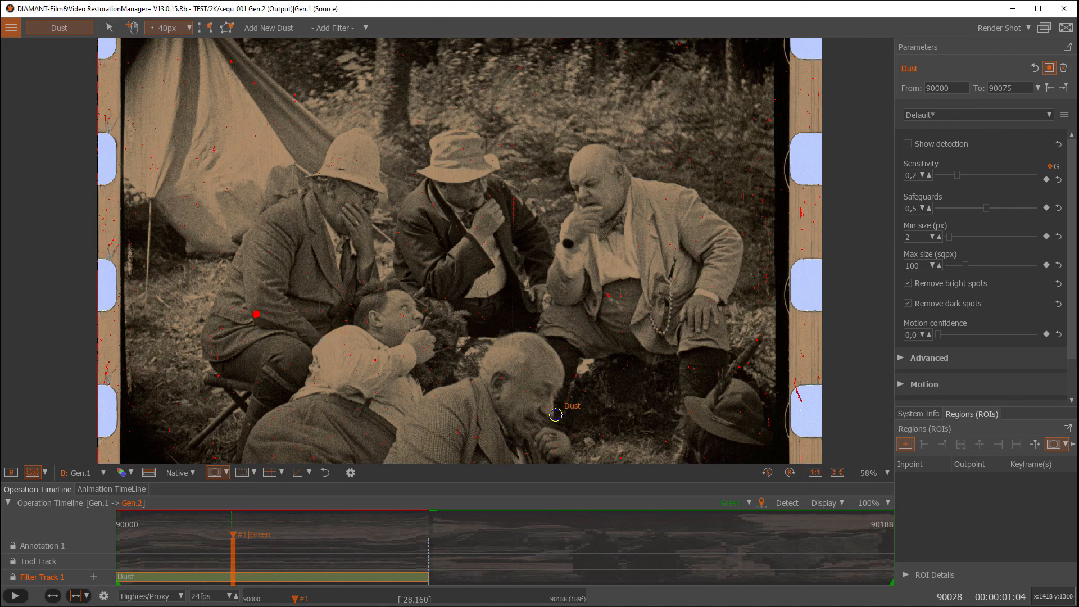
mouse_move(630, 350)
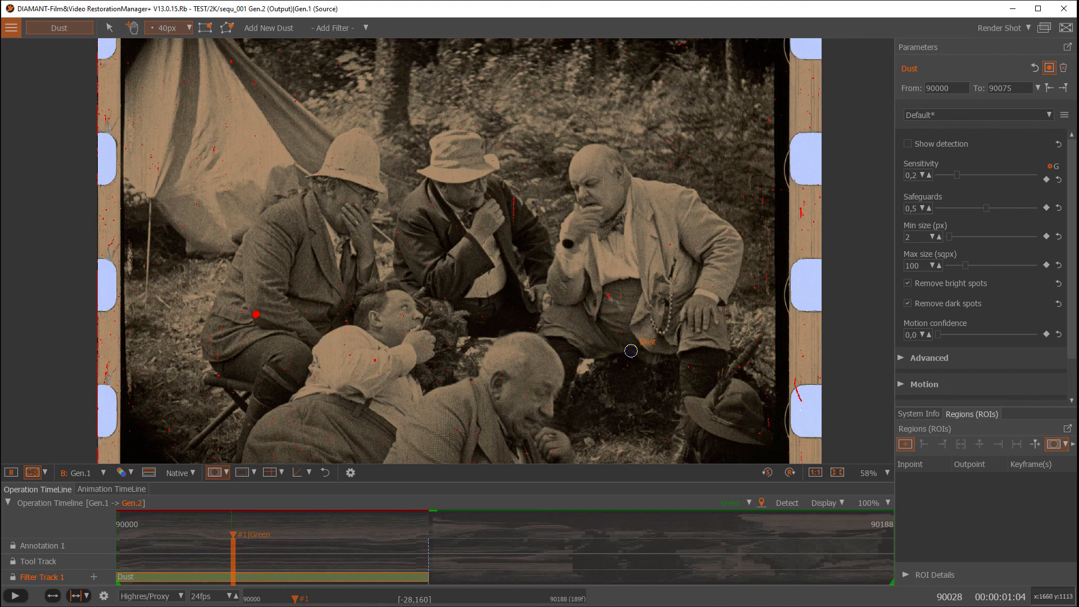
mouse_move(671, 338)
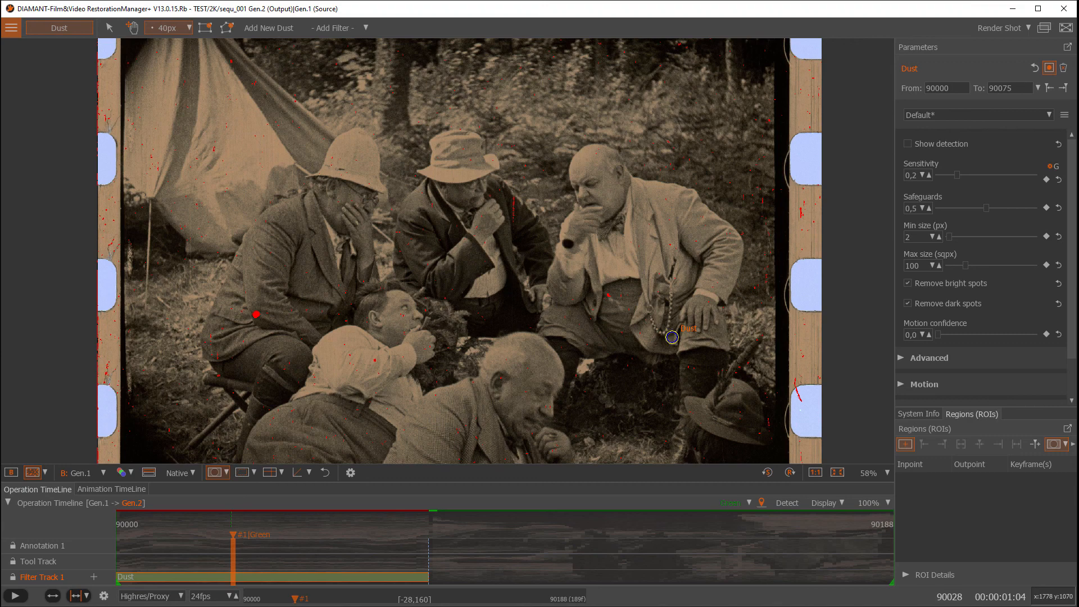
mouse_move(569, 246)
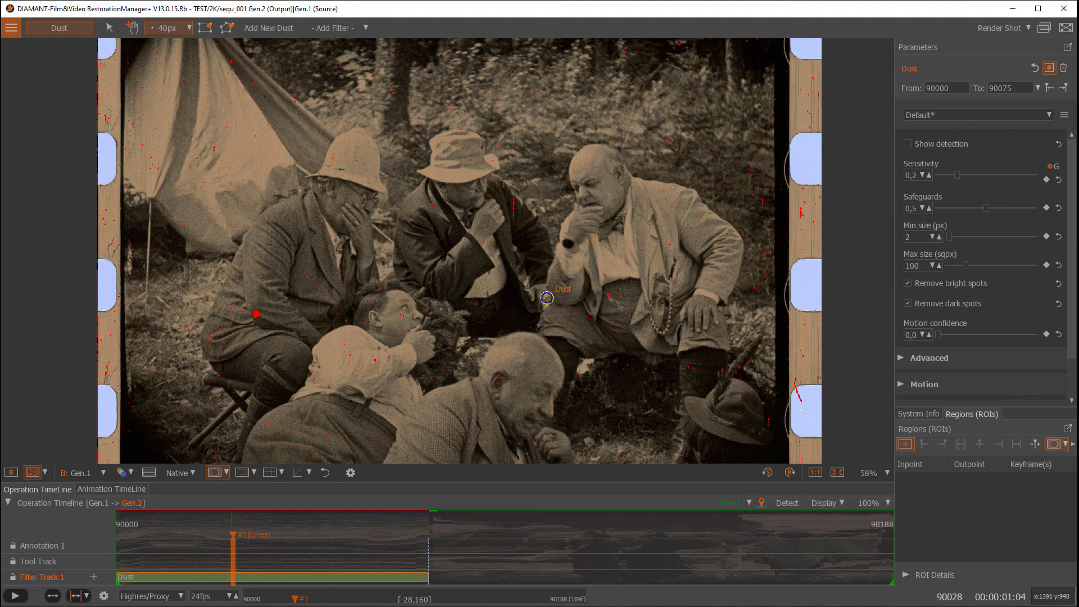
mouse_move(784, 253)
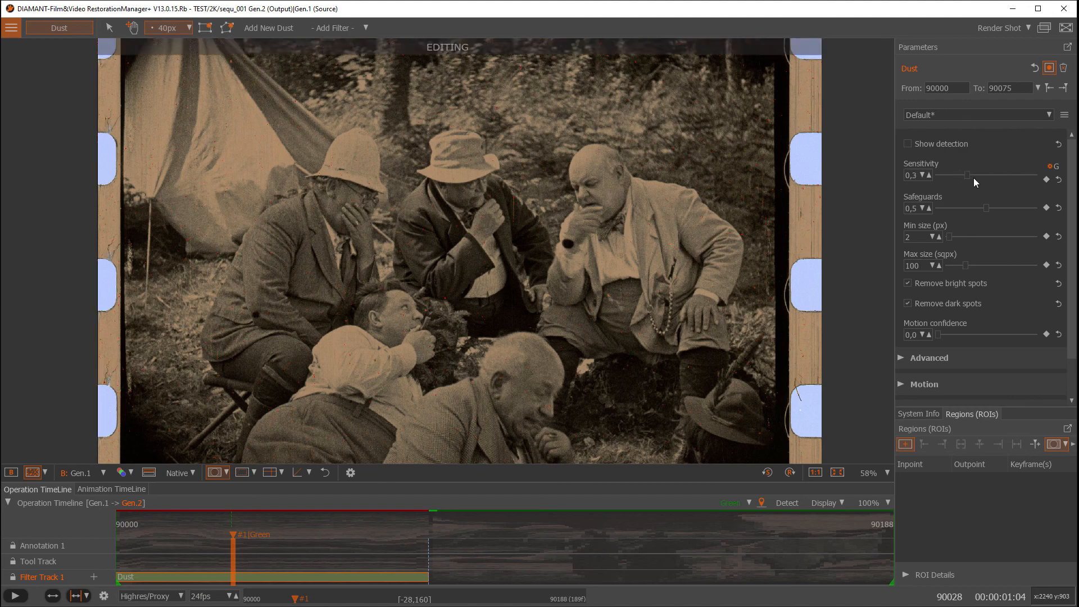
Preview Dust sensitivity at 0.7 and 0.8, then settle it at 0.4.
left_click_drag(970, 175, 1004, 176)
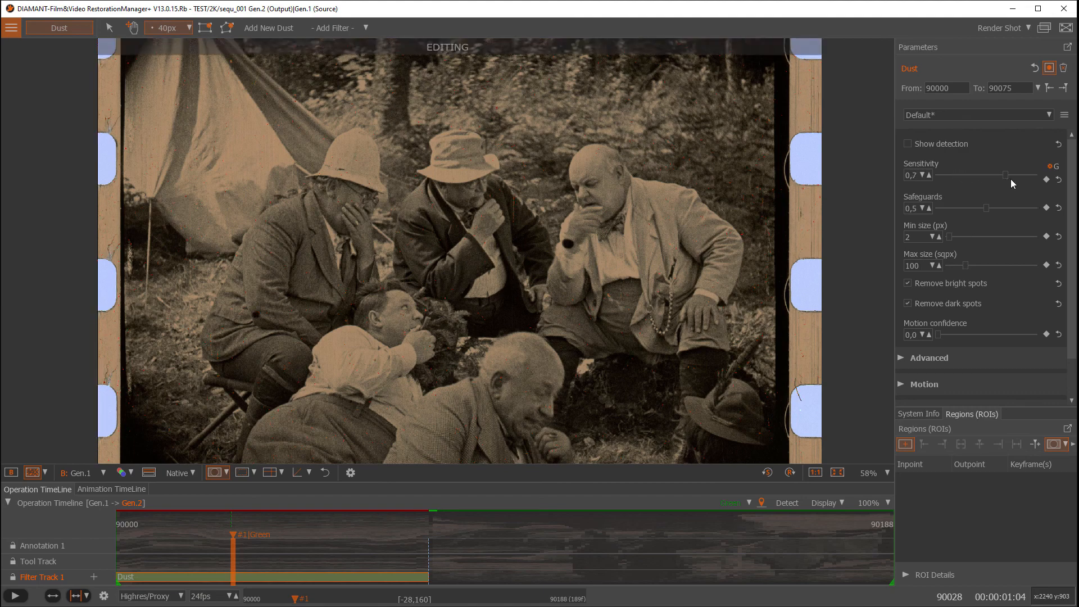
left_click_drag(1005, 176, 1015, 176)
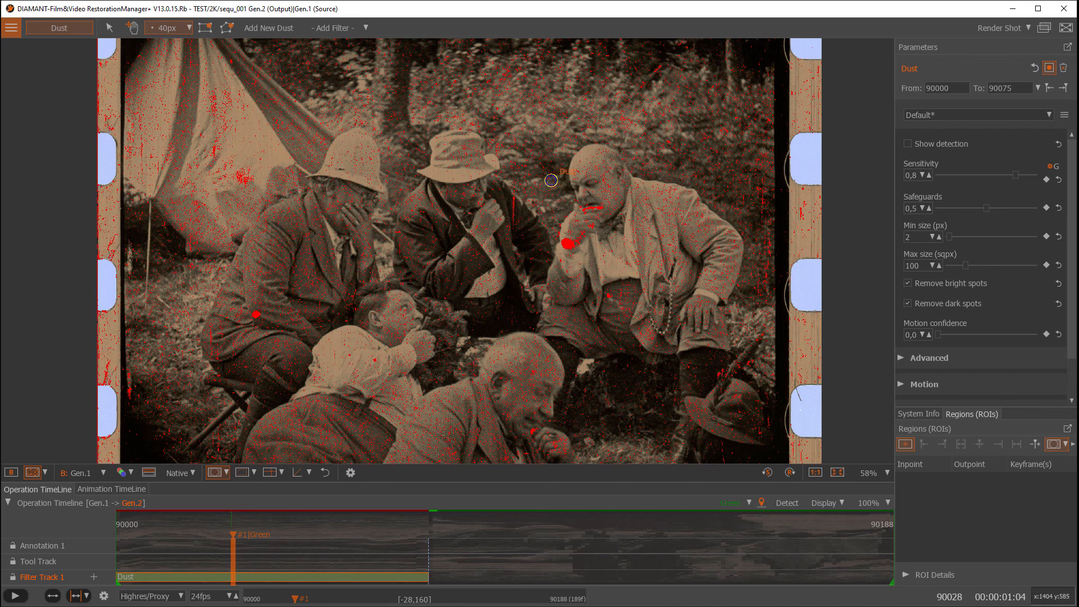
mouse_move(765, 236)
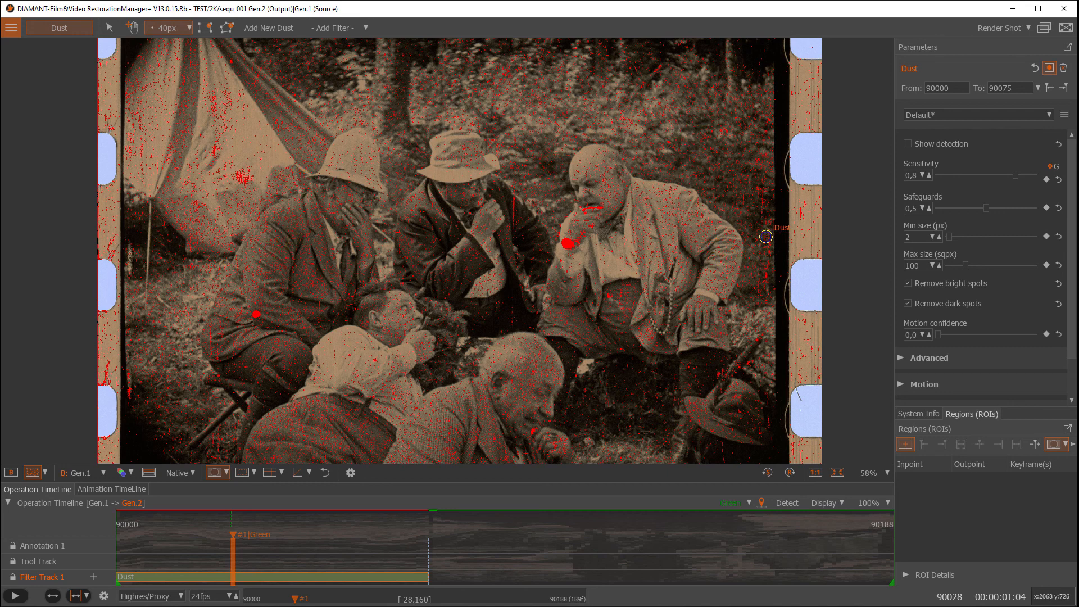
mouse_move(452, 341)
type("0,5")
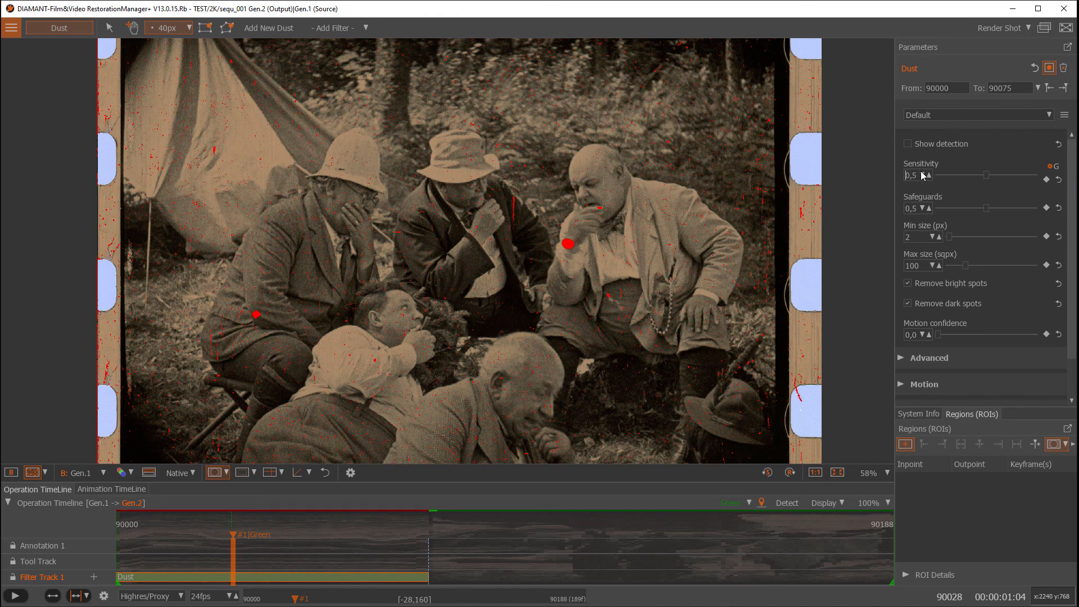
left_click(923, 175)
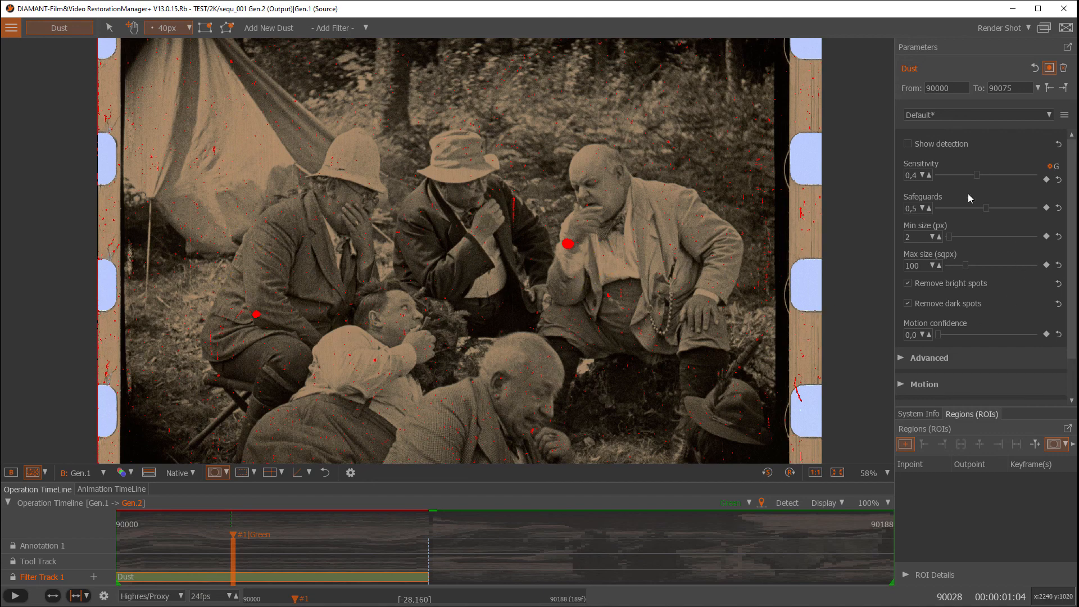
mouse_move(939, 210)
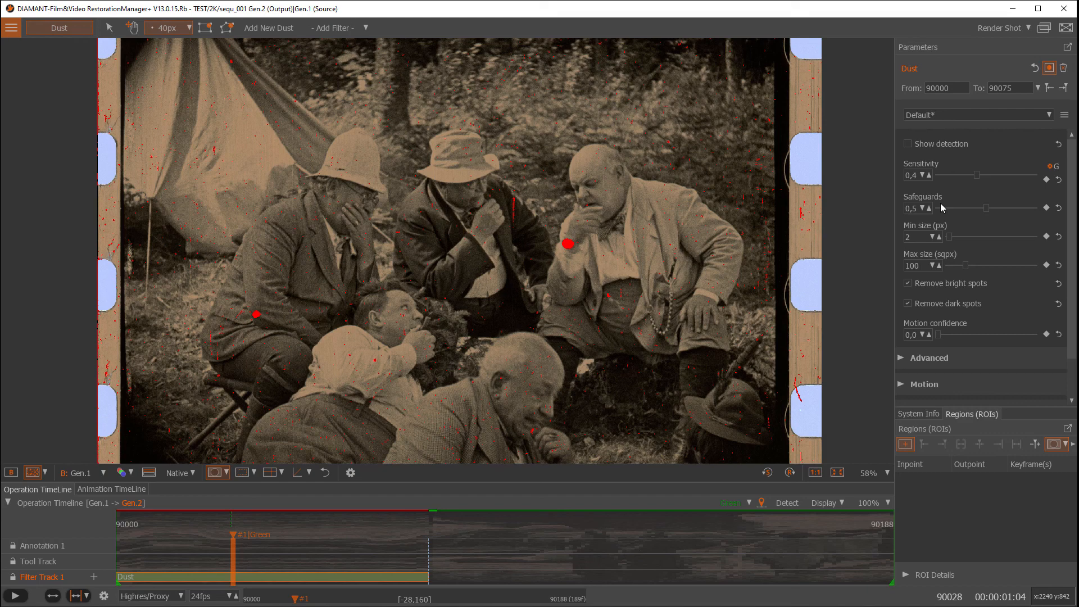
mouse_move(968, 204)
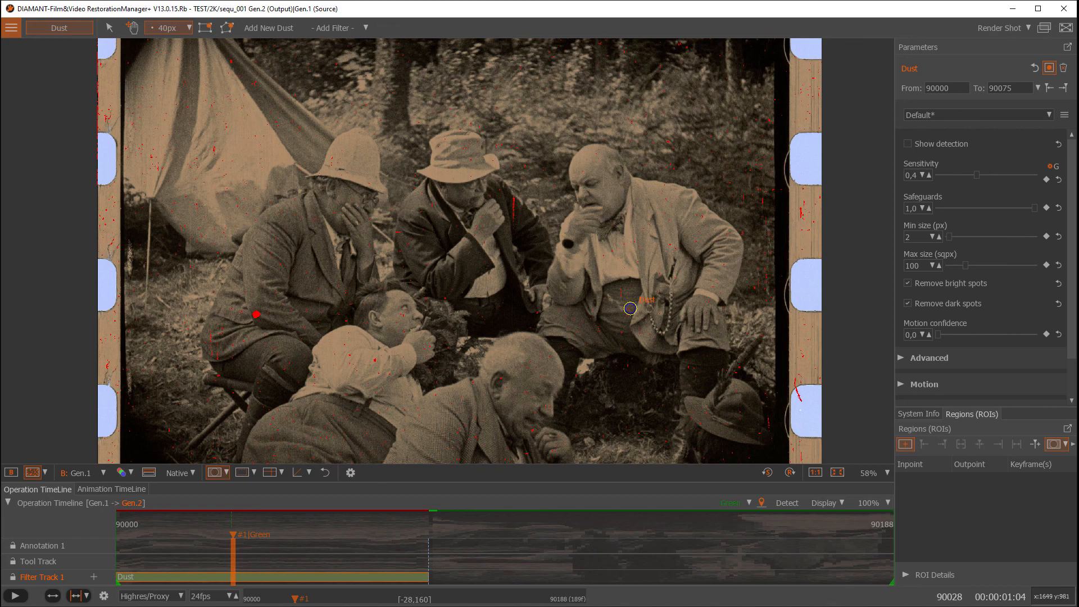
mouse_move(703, 128)
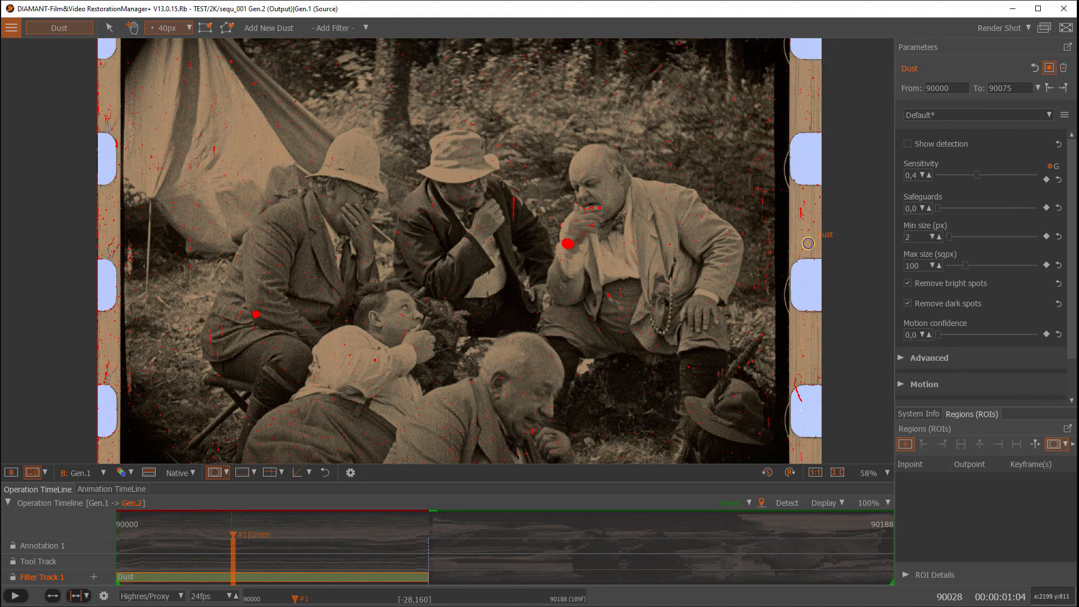
mouse_move(423, 205)
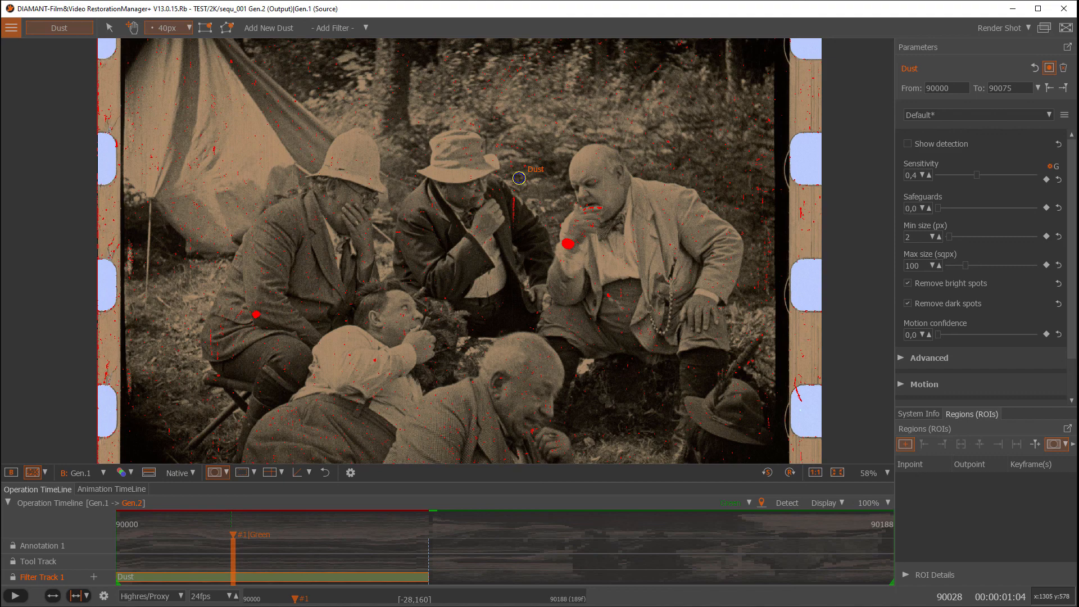
mouse_move(699, 216)
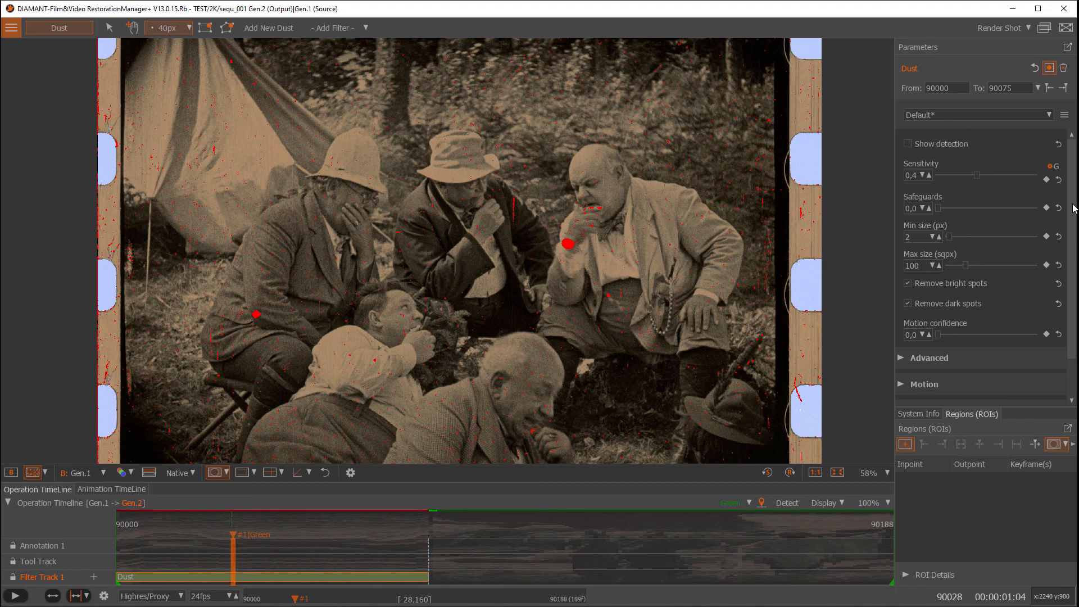
left_click(927, 208)
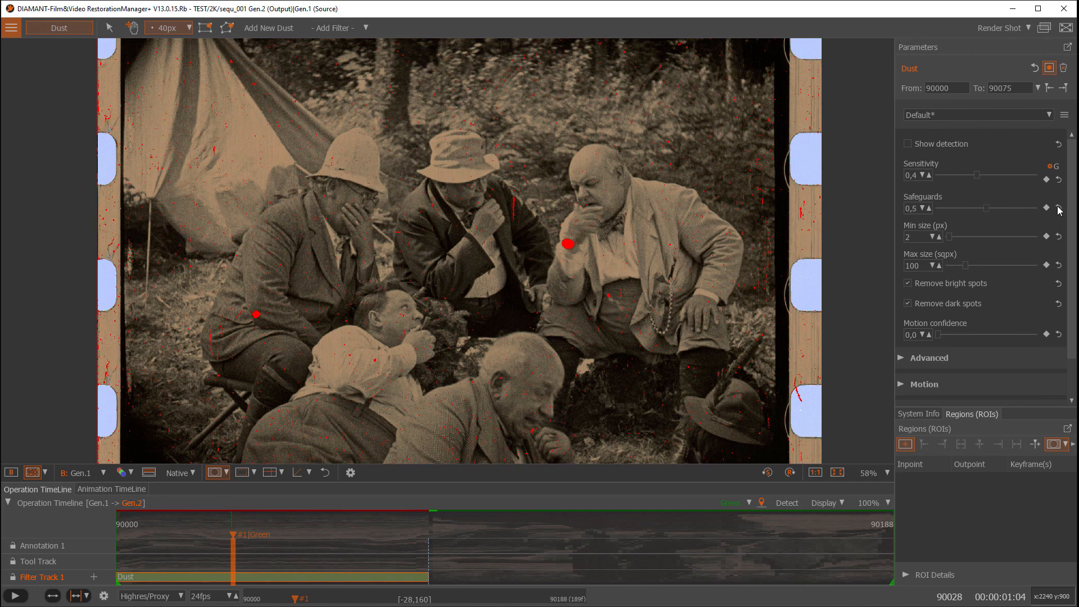
mouse_move(957, 181)
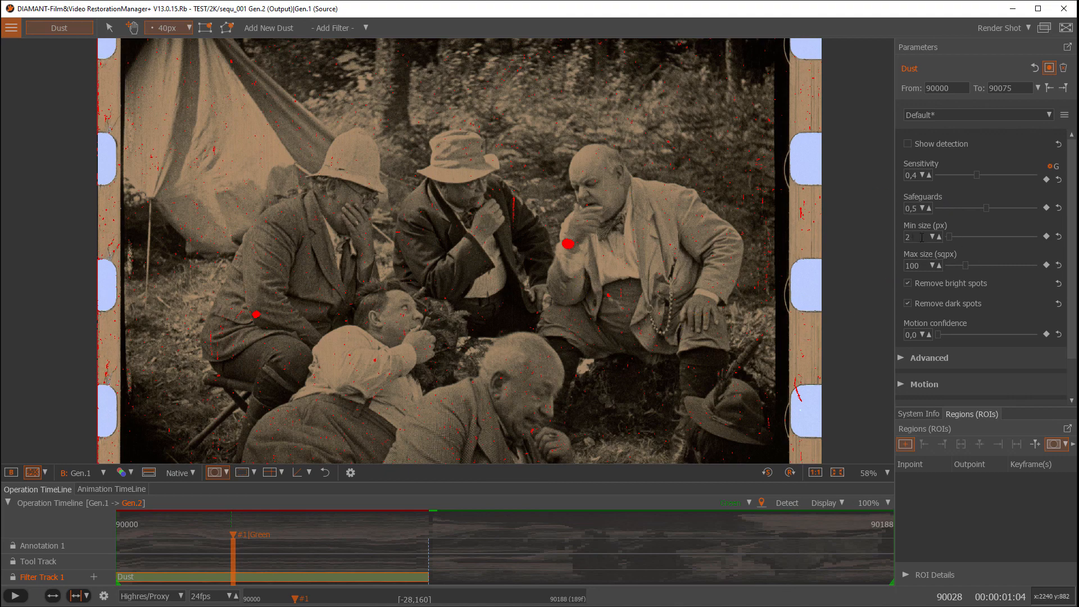
mouse_move(921, 237)
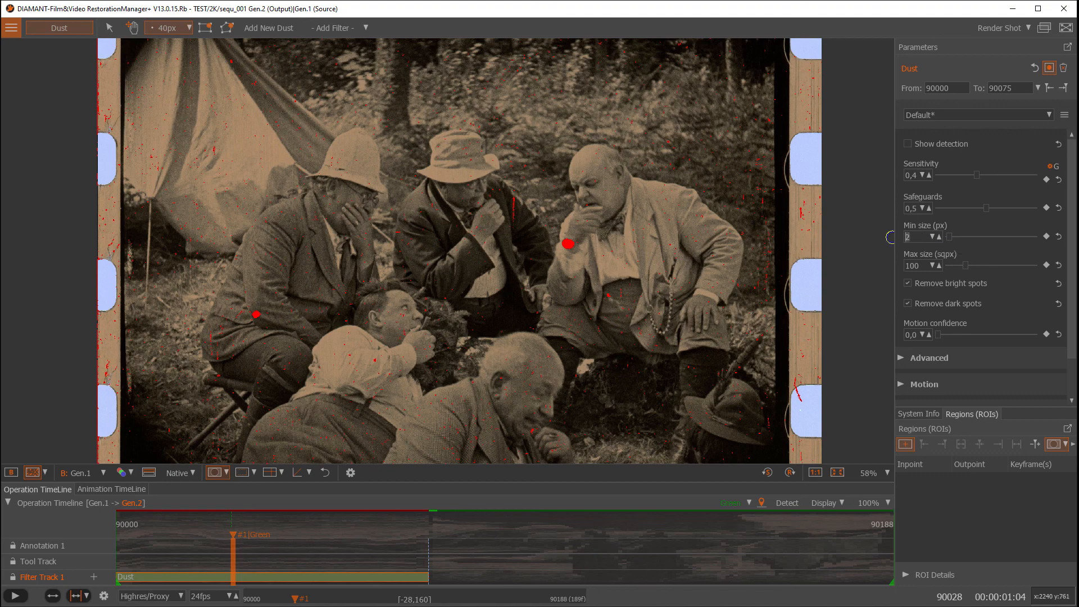
type("10")
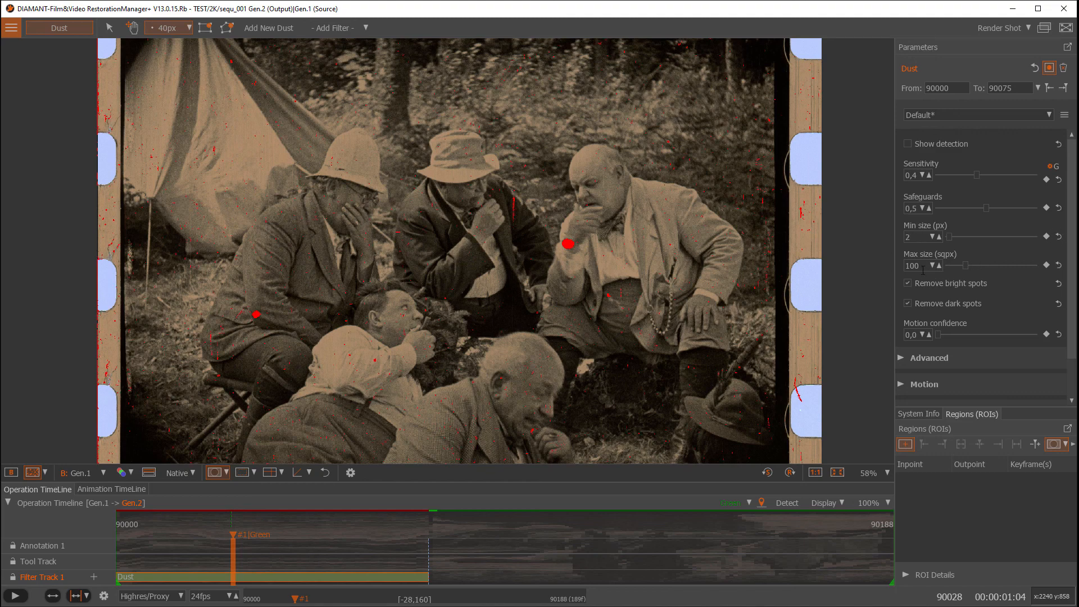
mouse_move(935, 230)
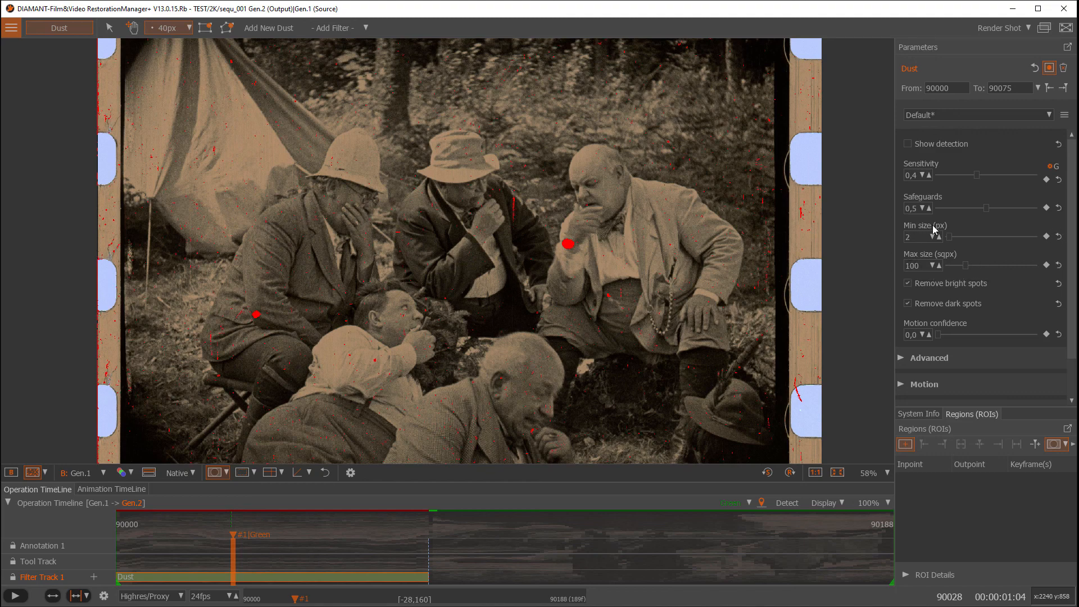
mouse_move(923, 265)
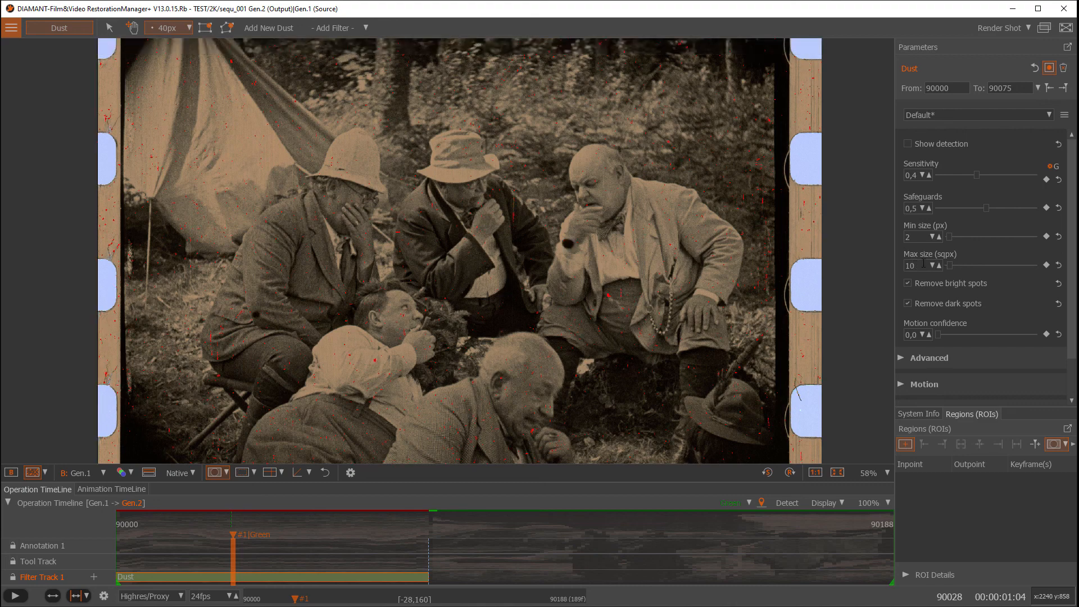
mouse_move(593, 256)
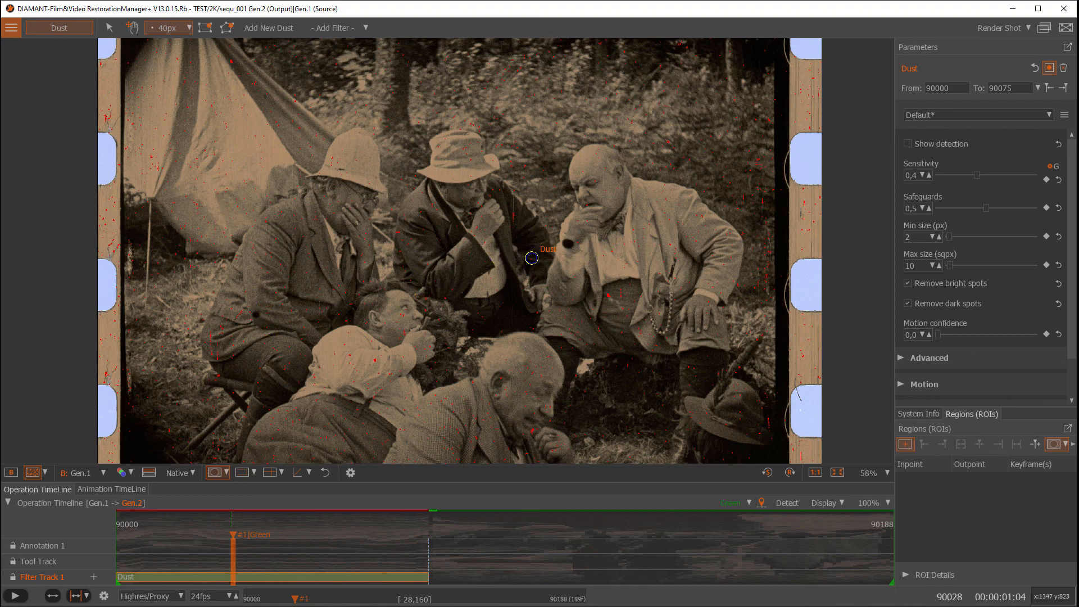
mouse_move(977, 313)
type("0")
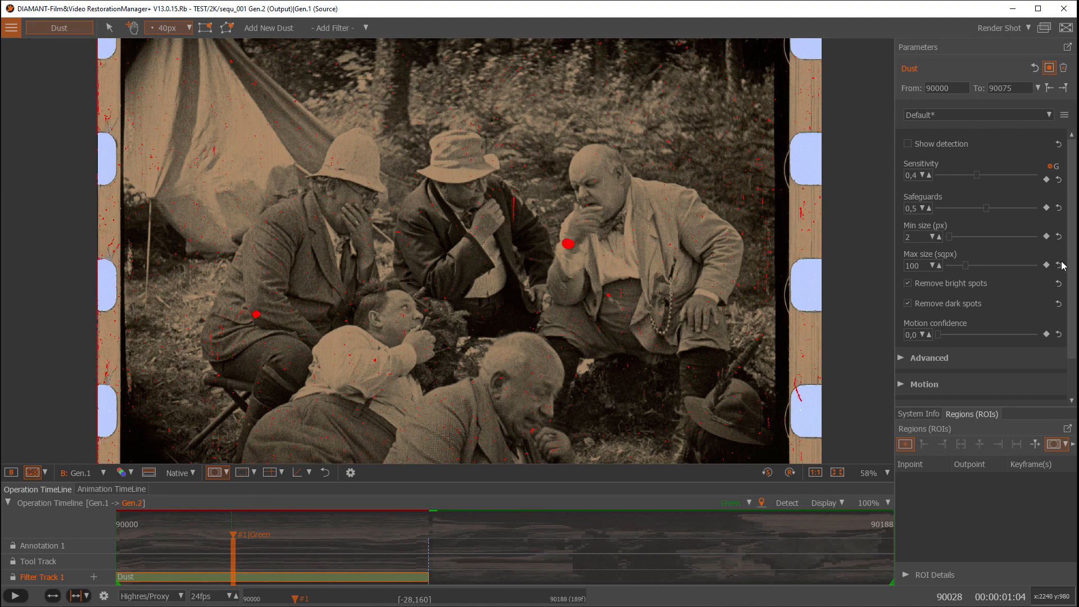
mouse_move(967, 293)
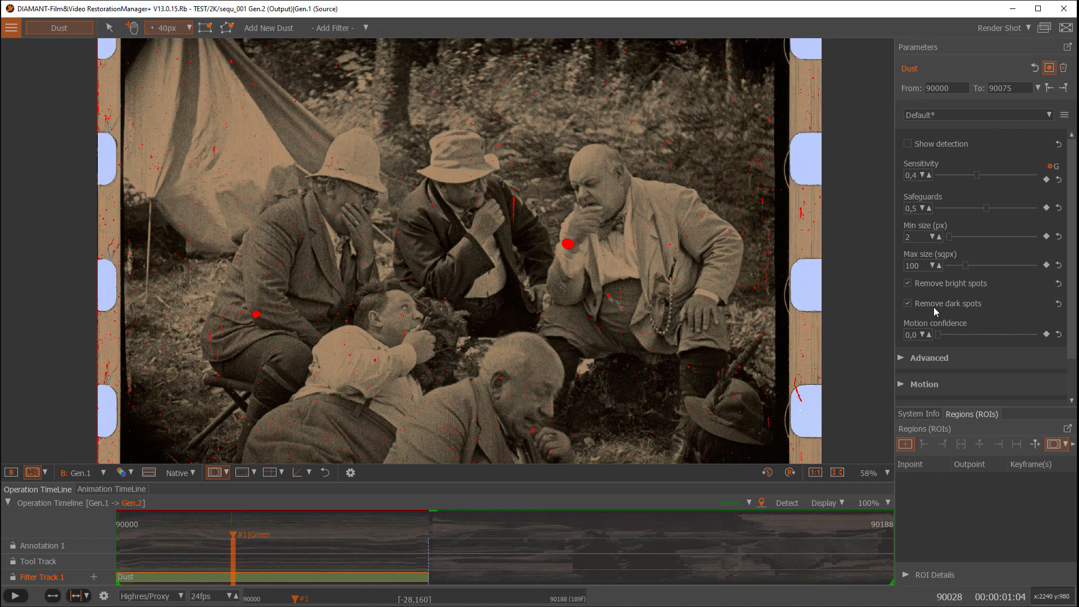
mouse_move(983, 313)
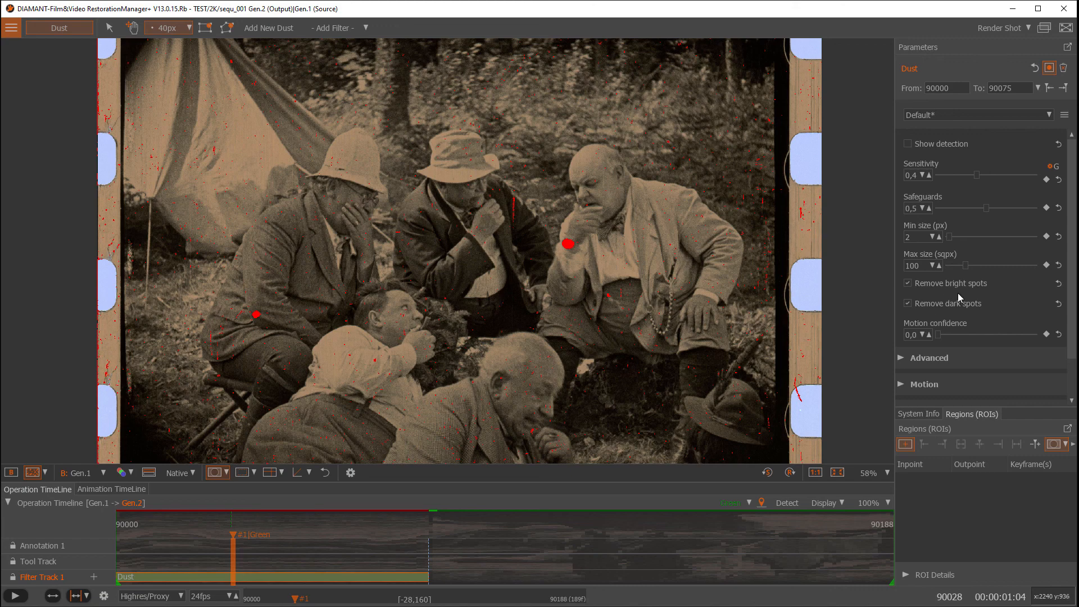
mouse_move(991, 300)
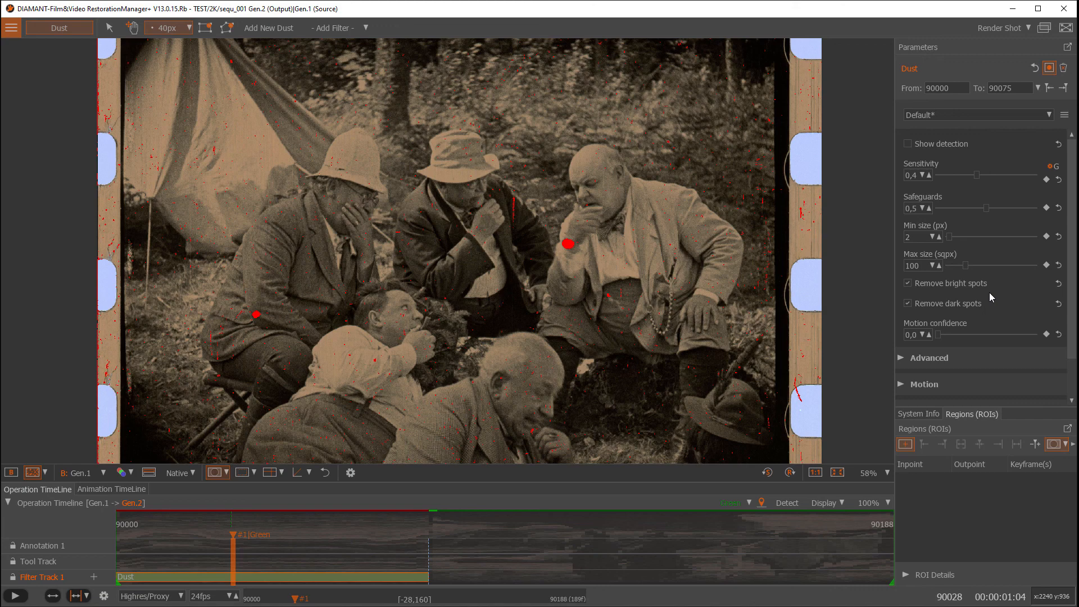
mouse_move(992, 308)
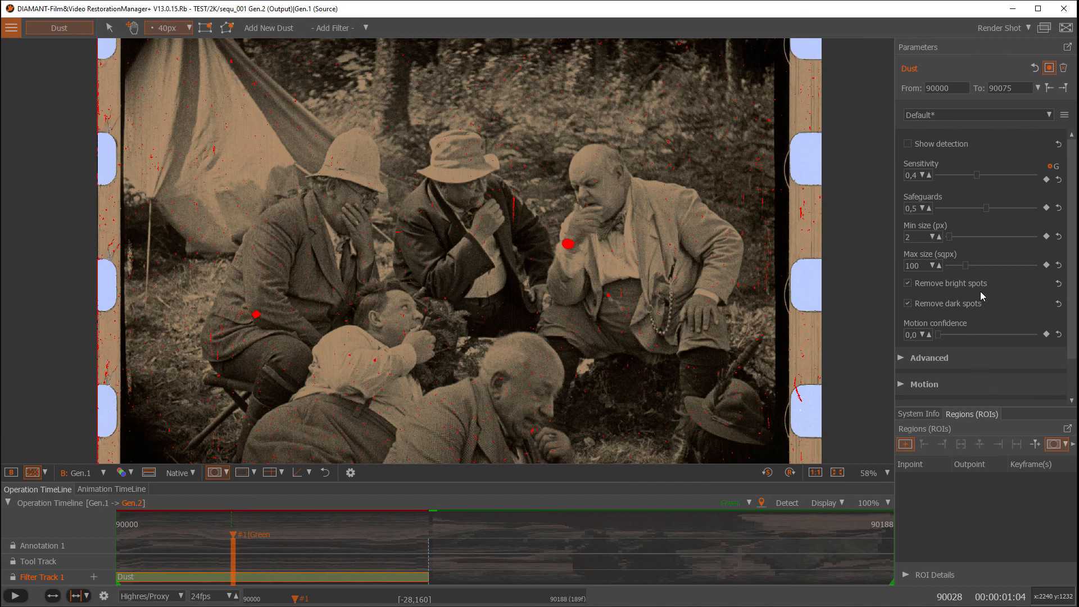
mouse_move(954, 311)
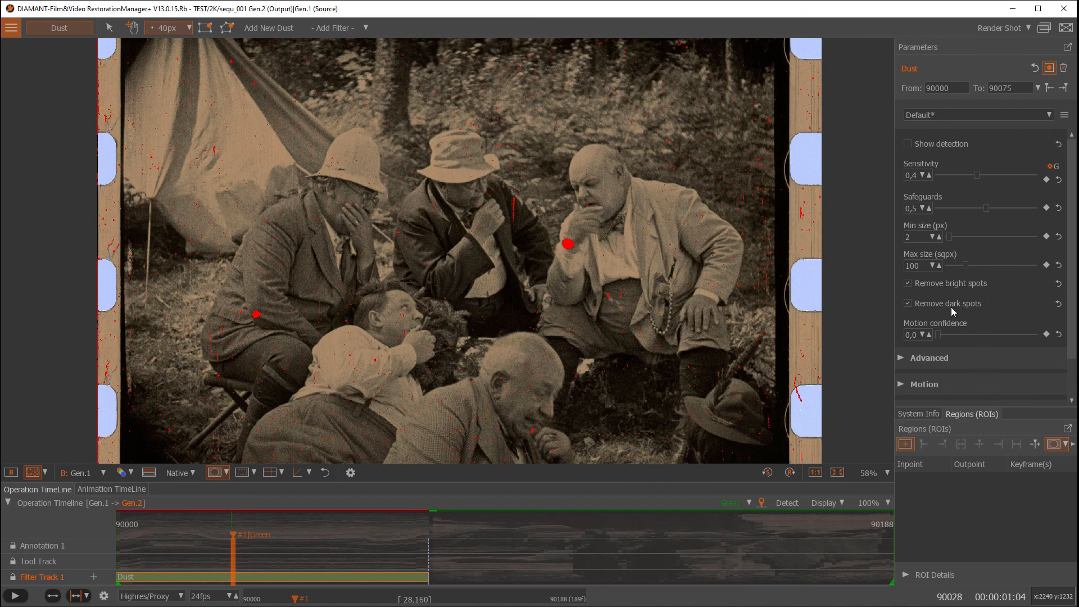
mouse_move(940, 334)
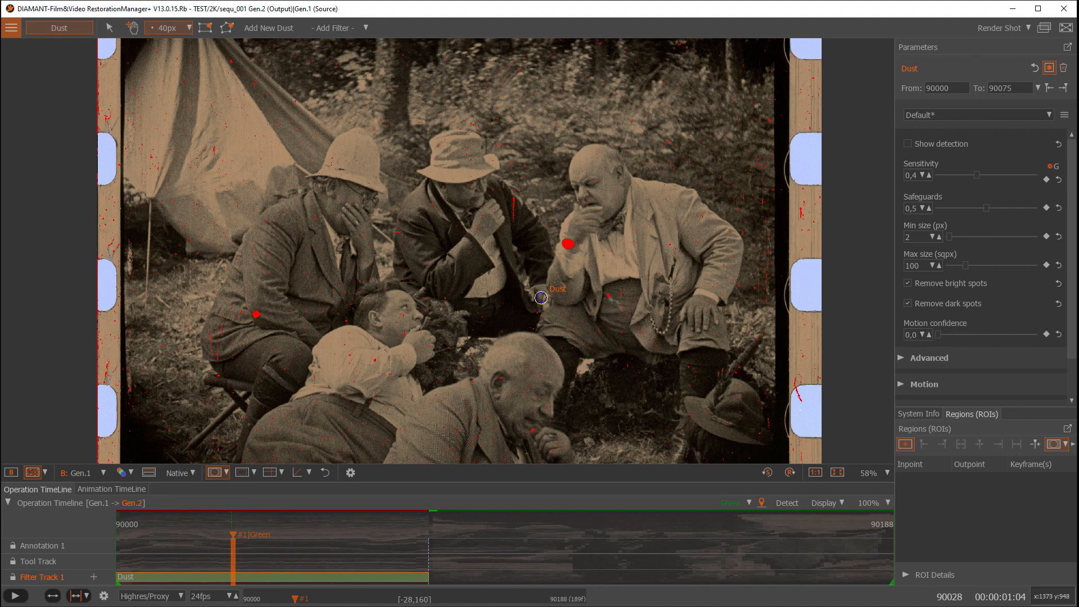
mouse_move(533, 300)
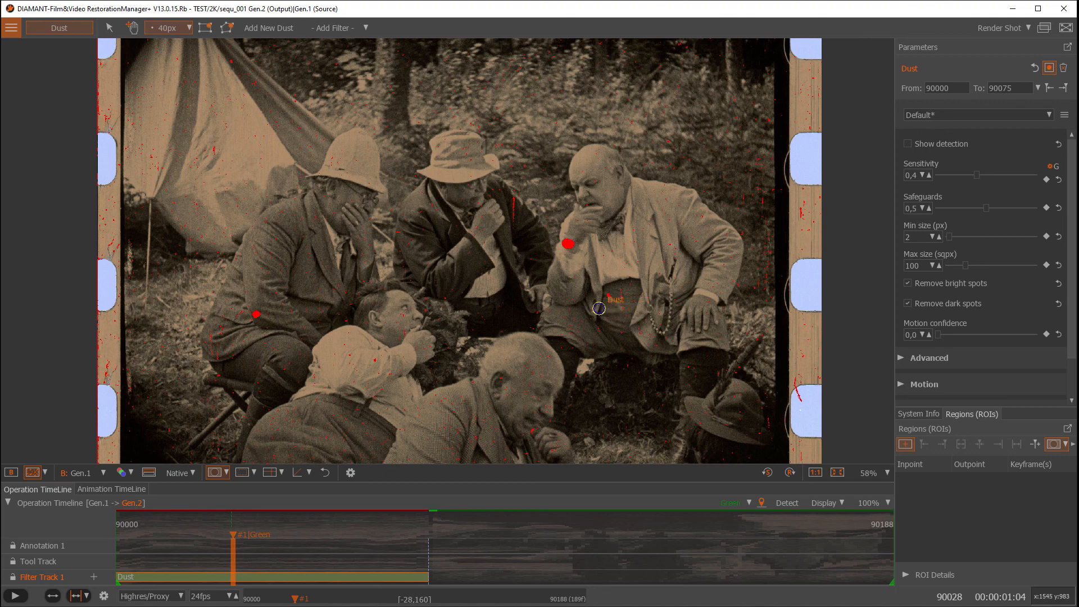
mouse_move(527, 326)
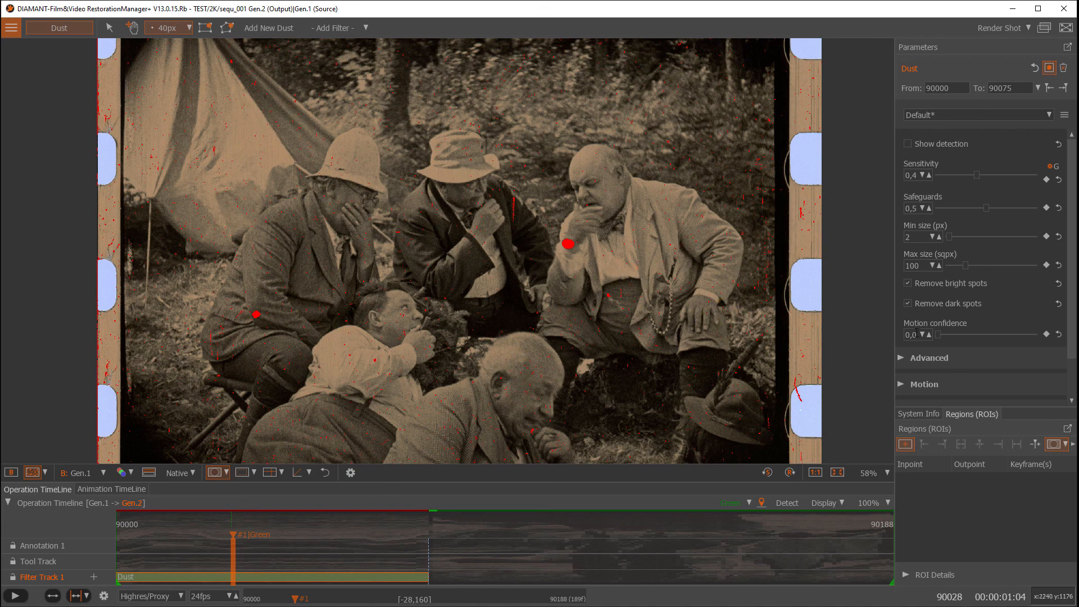
mouse_move(959, 339)
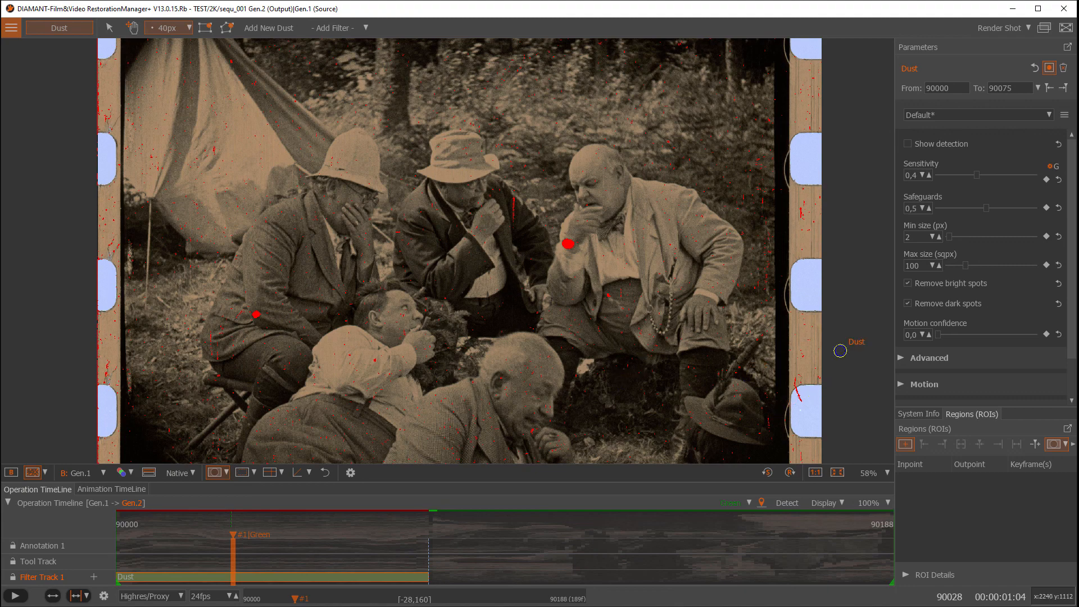
mouse_move(740, 402)
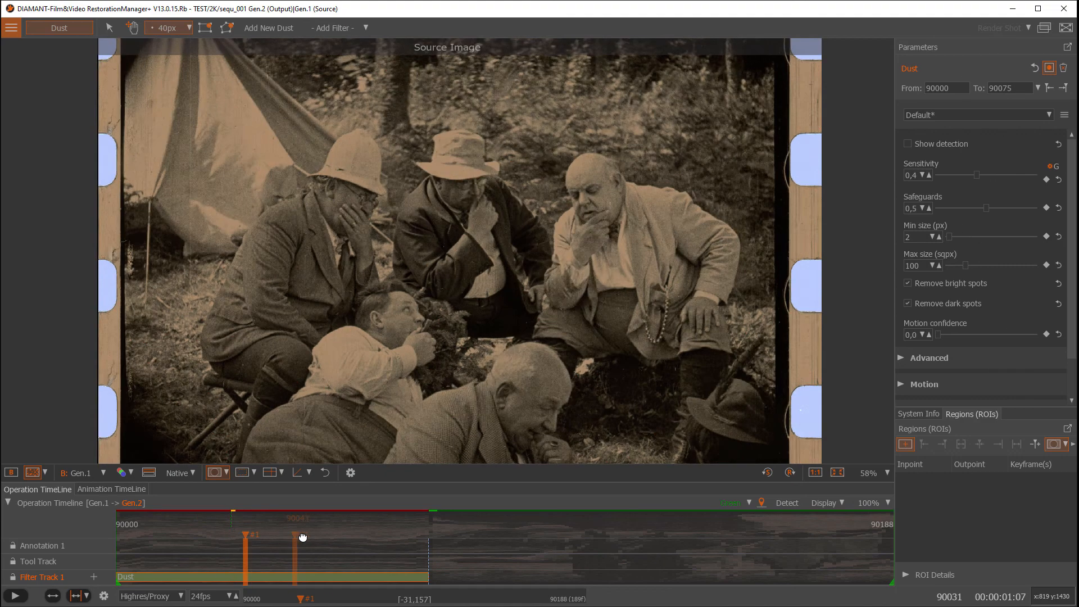
Scrub the playhead through the shot's frames and stop at frame 90015.
left_click_drag(301, 535, 376, 536)
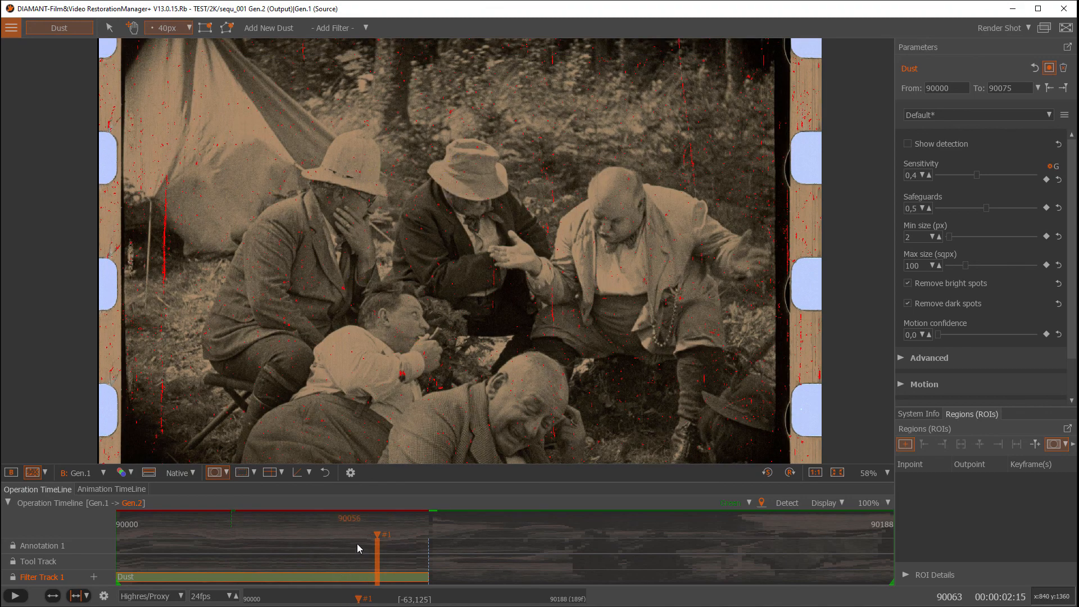
left_click_drag(358, 548, 371, 542)
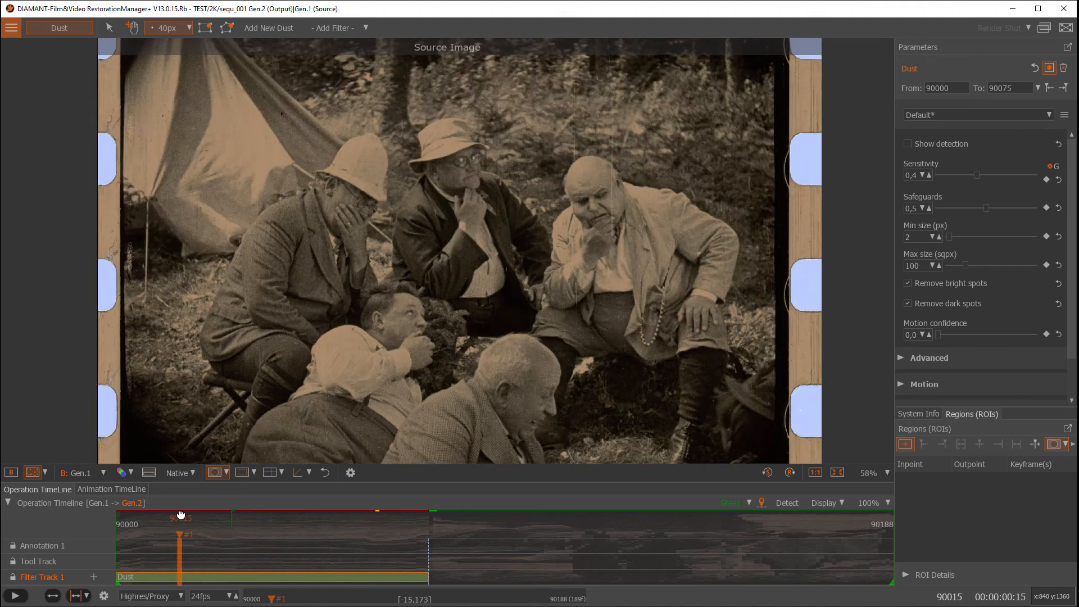
left_click(1004, 28)
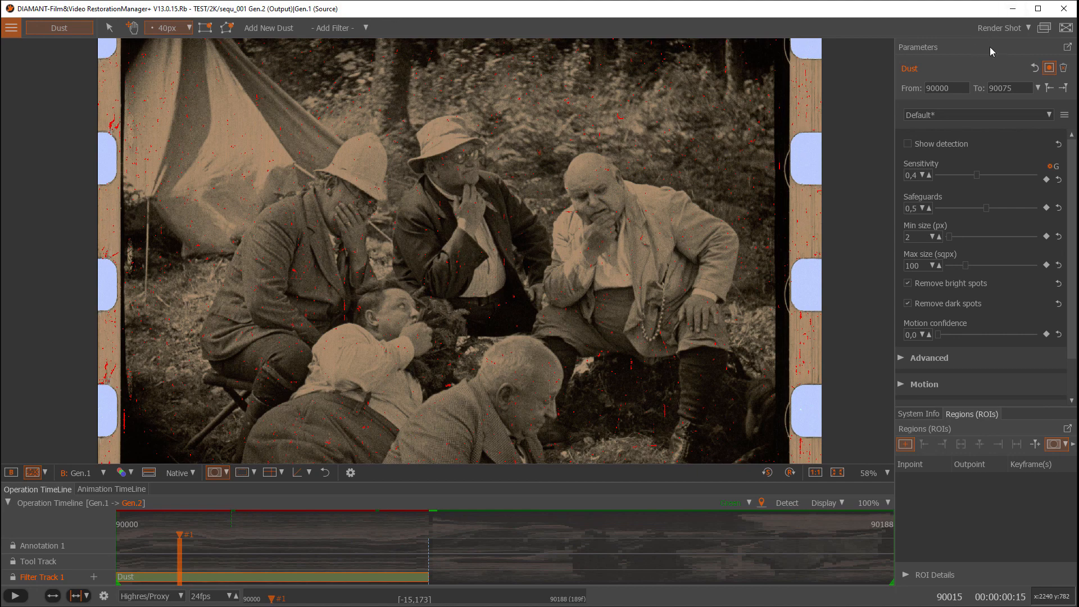
mouse_move(999, 33)
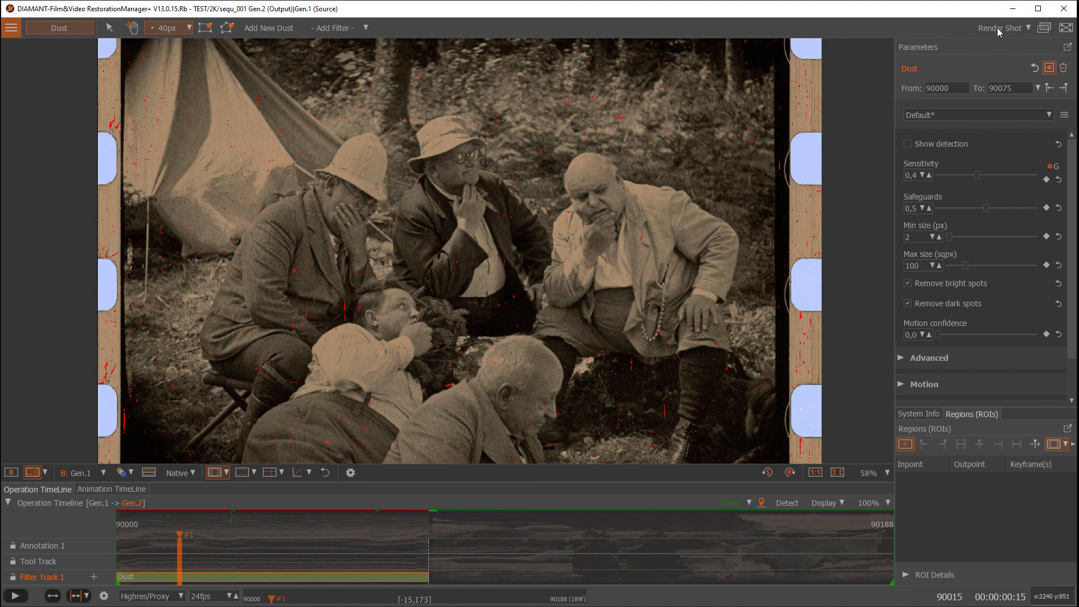
Start Render Shot so the Dust filter renders across the whole shot.
left_click(998, 28)
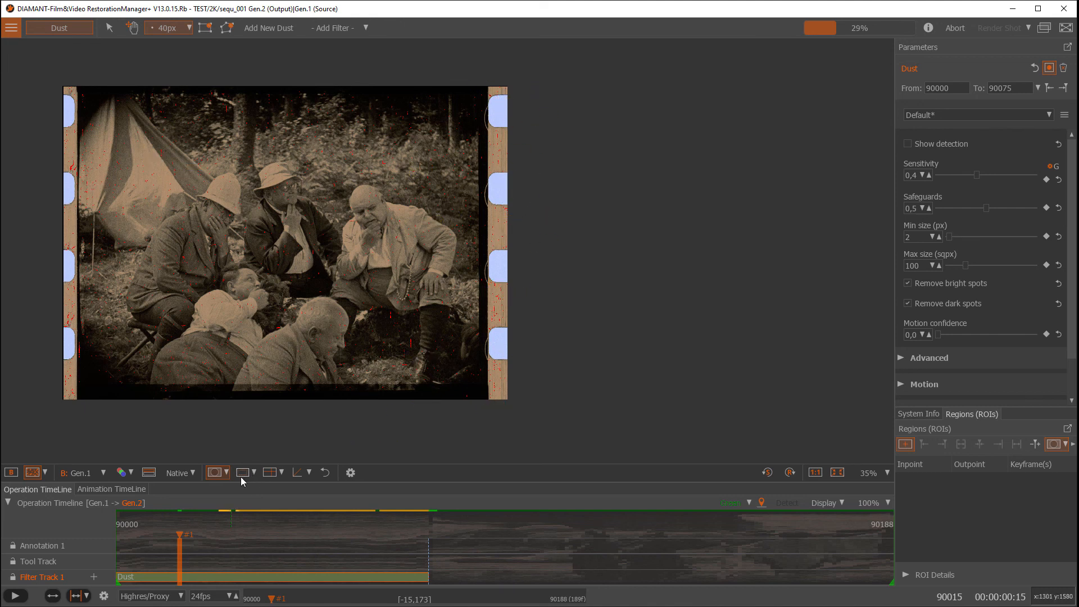
Toggle Show Blanking to hide the perforated film edges during rendering.
left_click(241, 473)
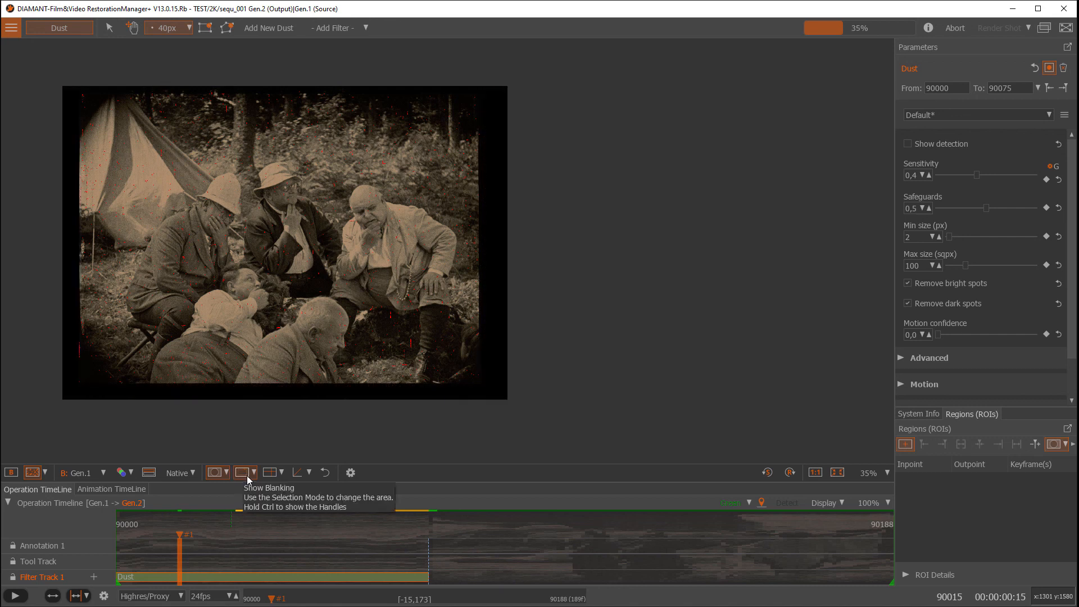
left_click(242, 472)
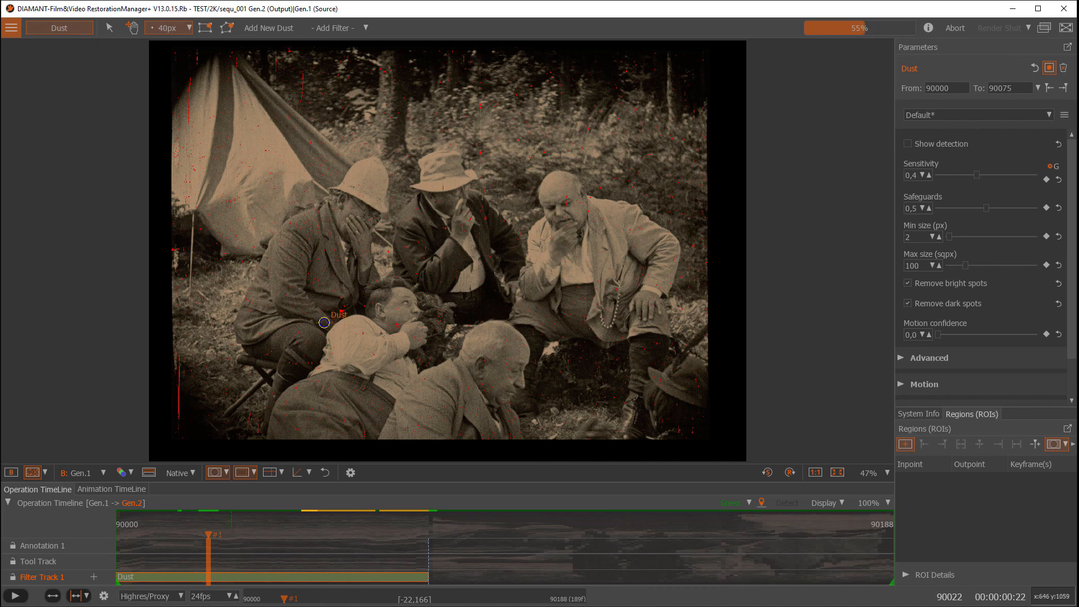
mouse_move(687, 112)
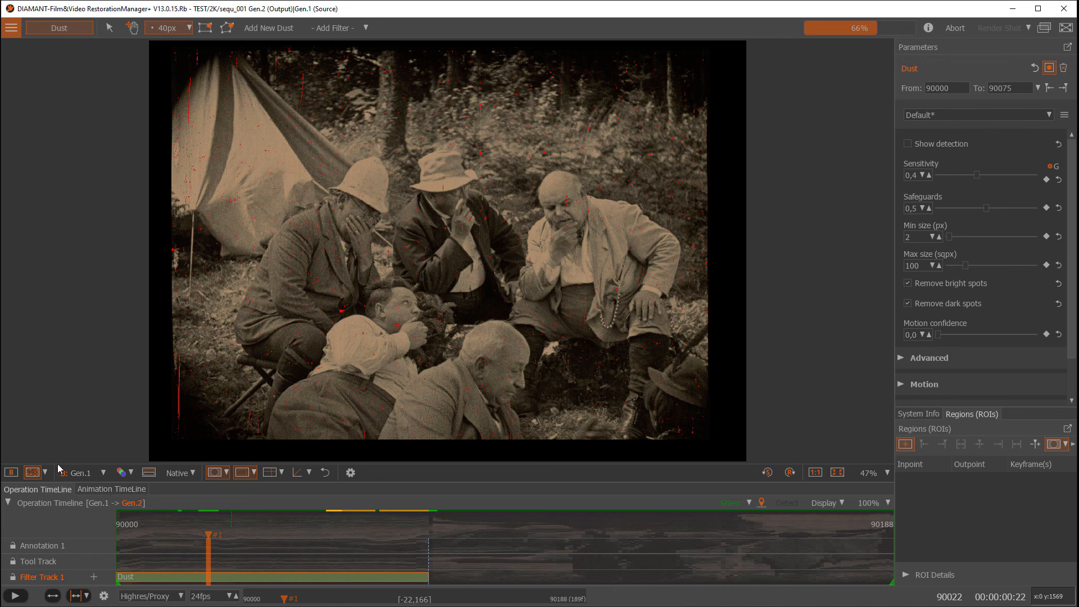
Show source and rendered output in a SideBySide Horizontal comparison.
left_click(45, 472)
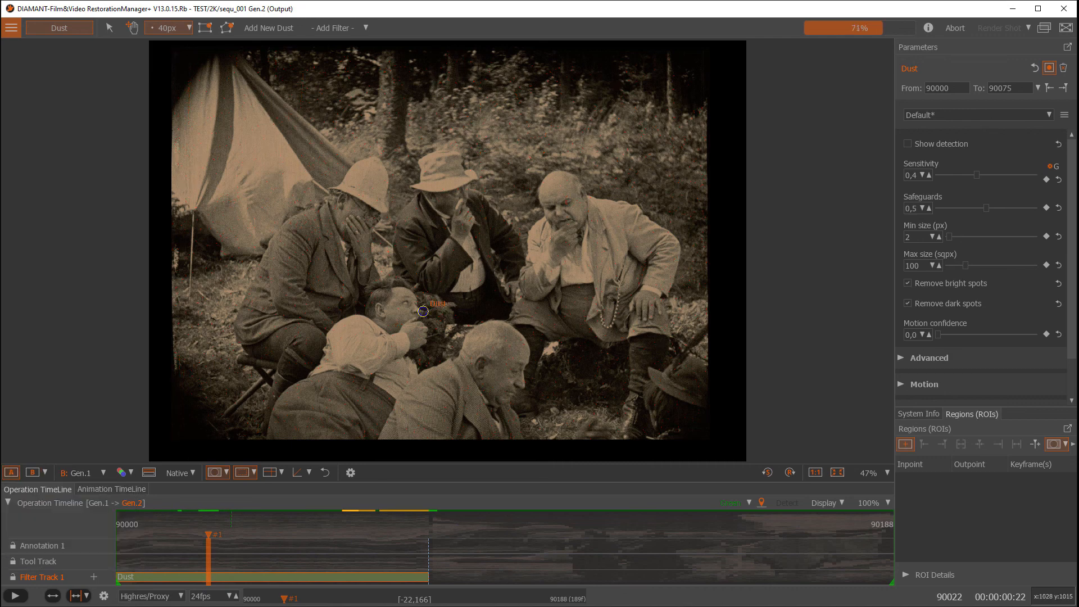
left_click(46, 472)
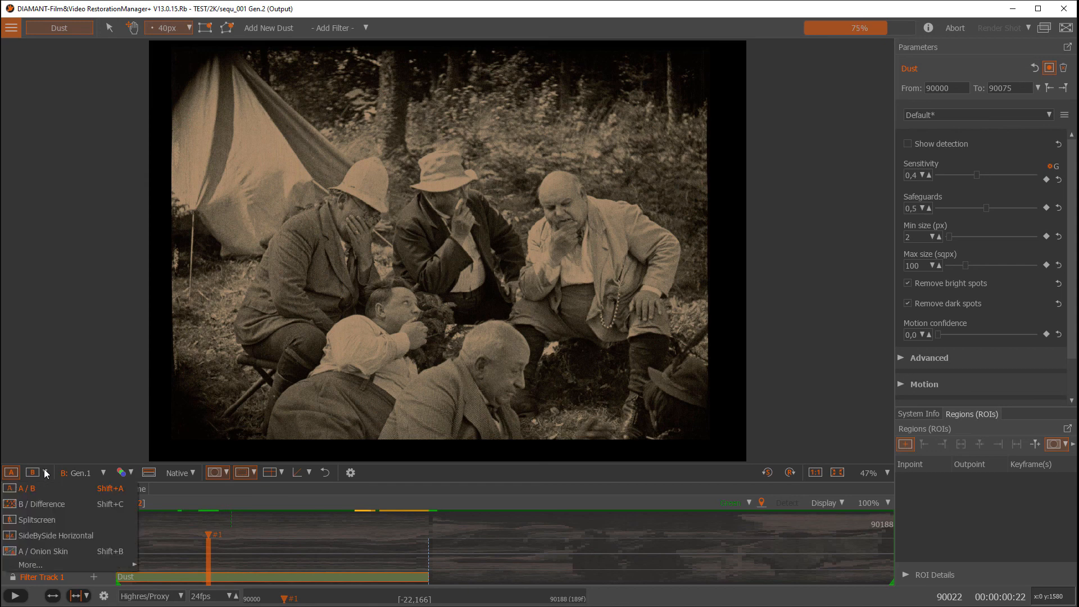
mouse_move(56, 511)
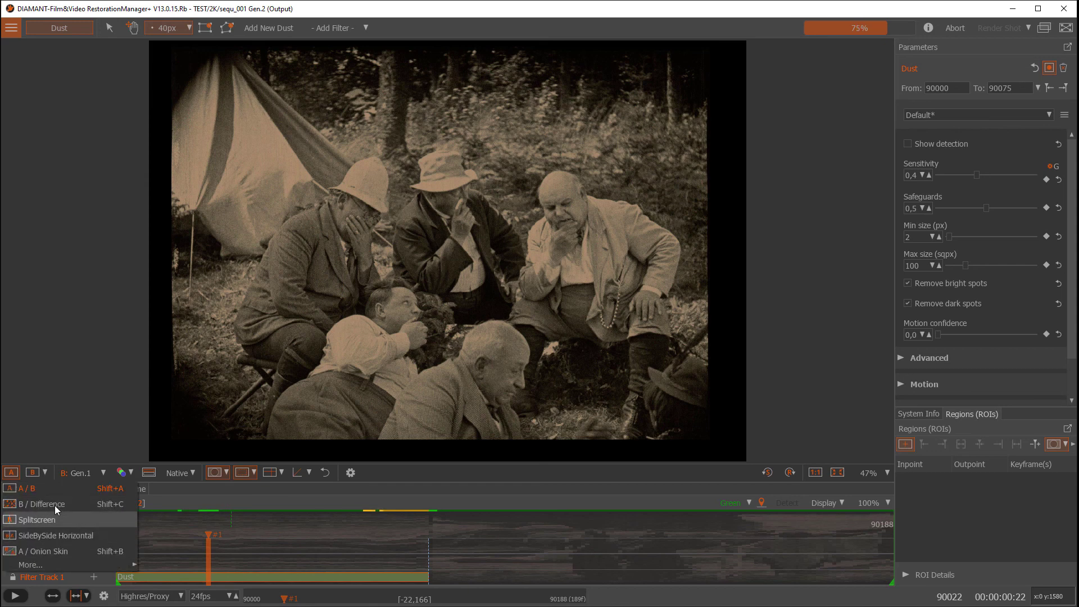
left_click(48, 535)
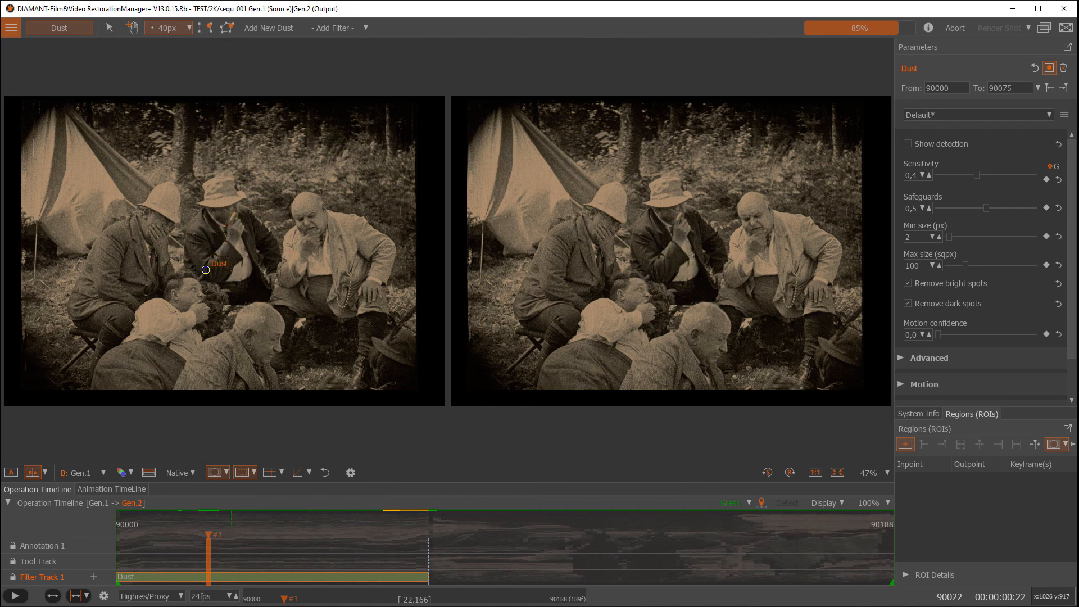
mouse_move(655, 263)
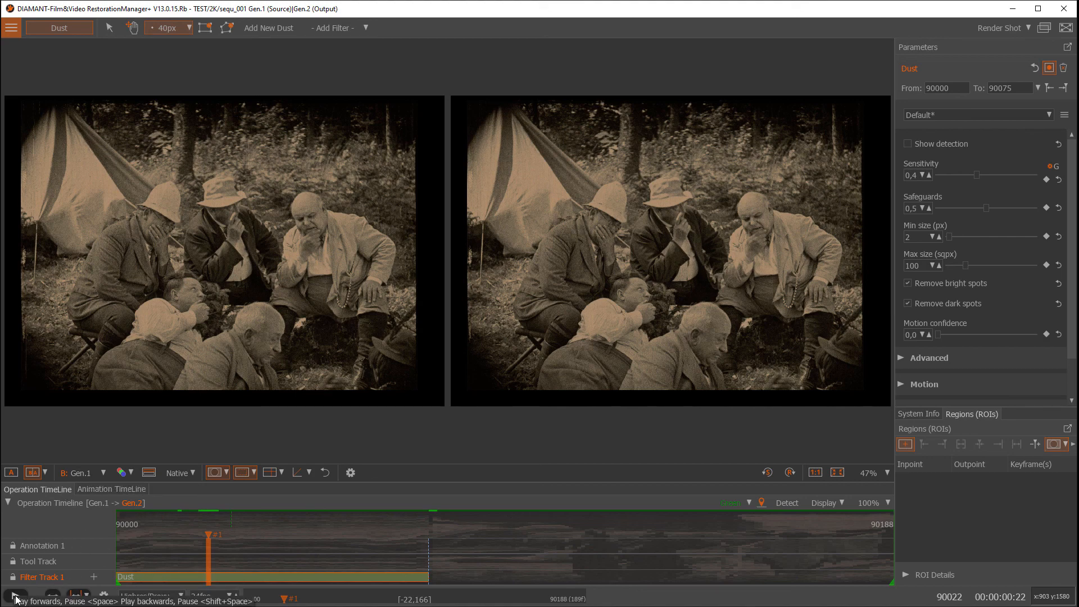
Play the restored sequence, then return the viewer to a single output image.
left_click(11, 596)
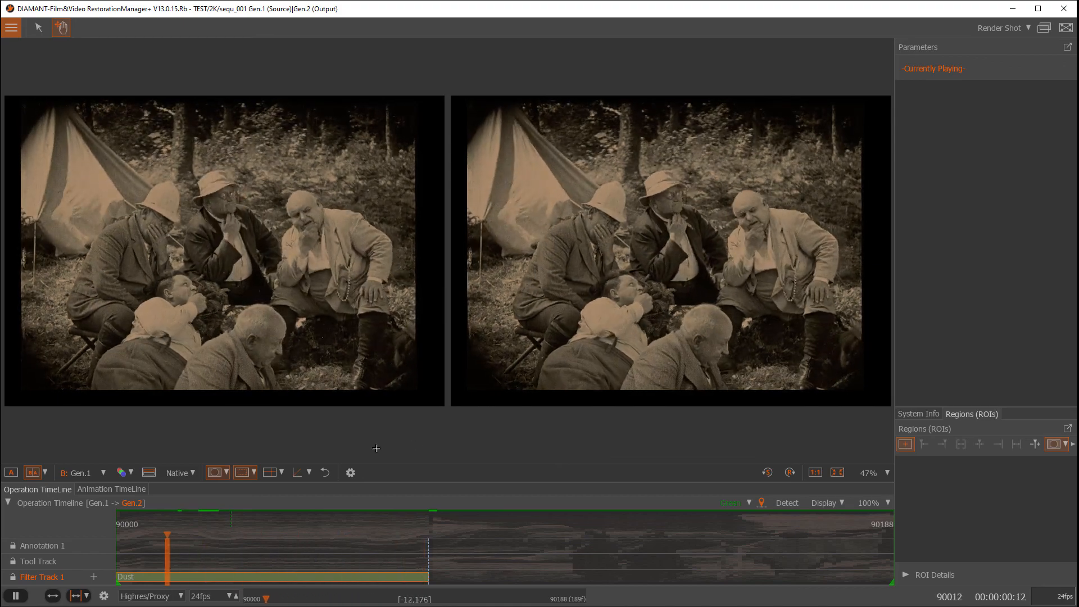
left_click(47, 472)
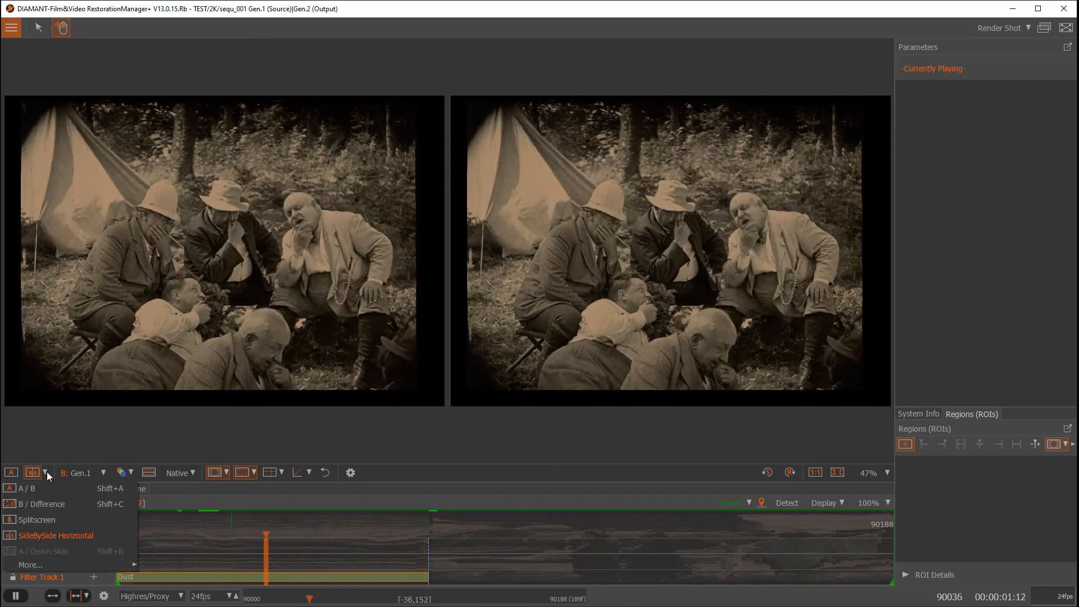
left_click(12, 471)
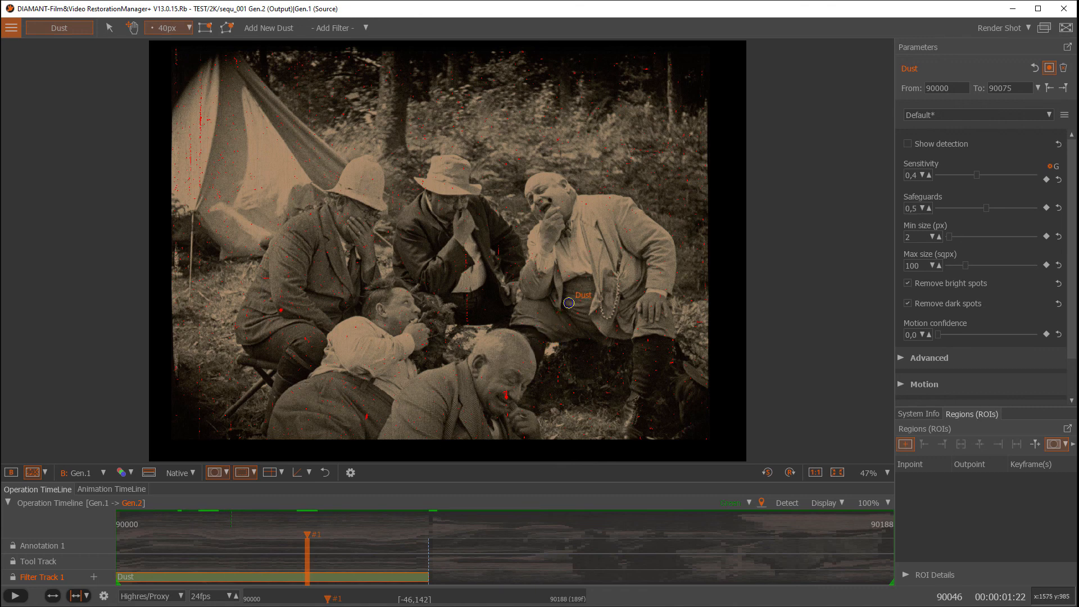
mouse_move(424, 451)
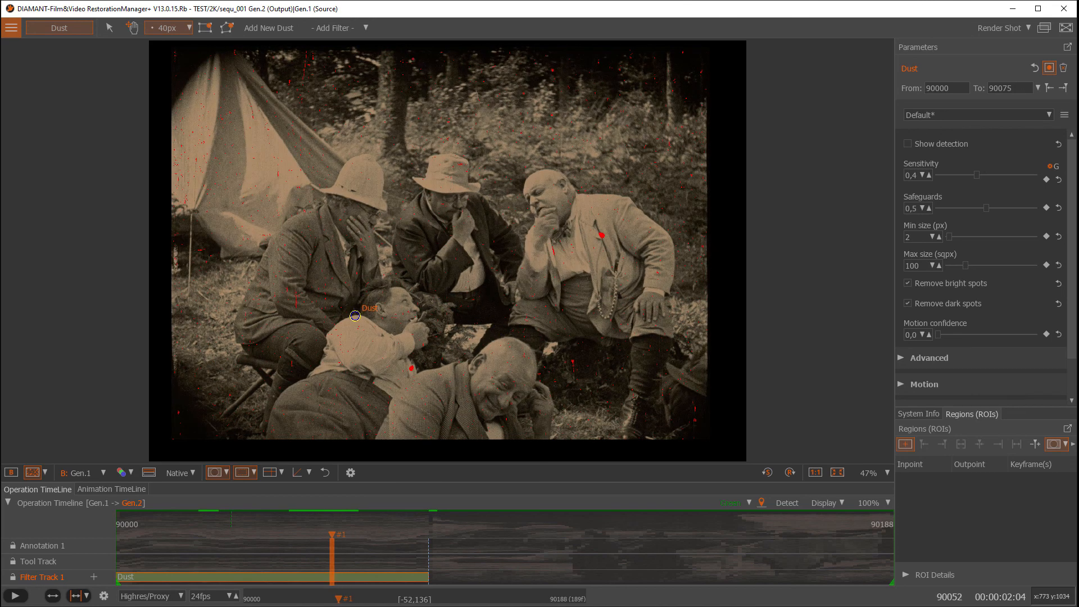
mouse_move(511, 312)
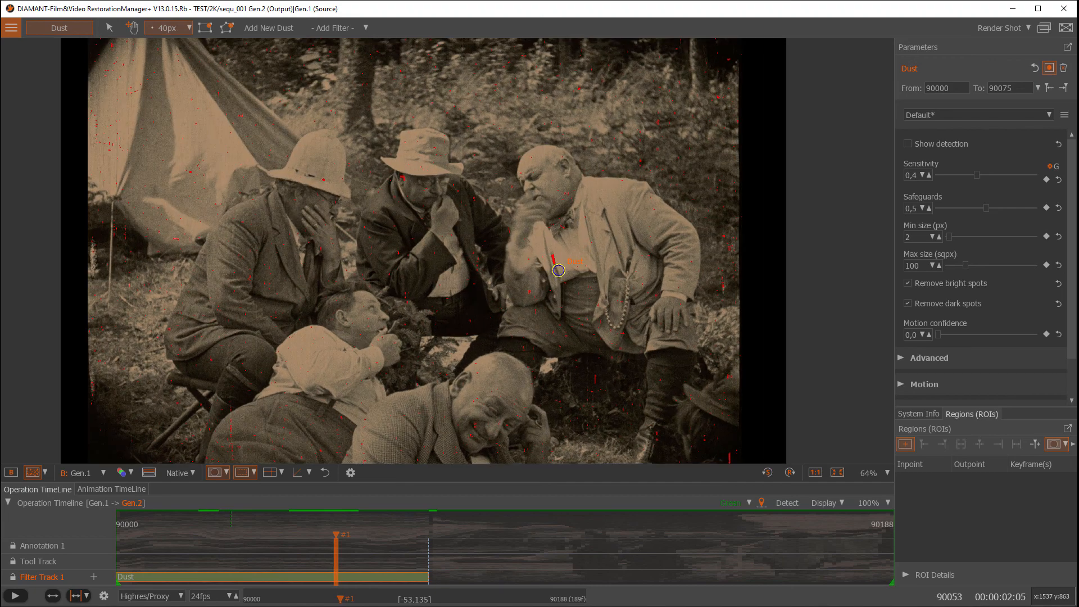
Zoom in on the bald man's jacket at frame 90053 where the red artefact sits.
scroll("up", 3)
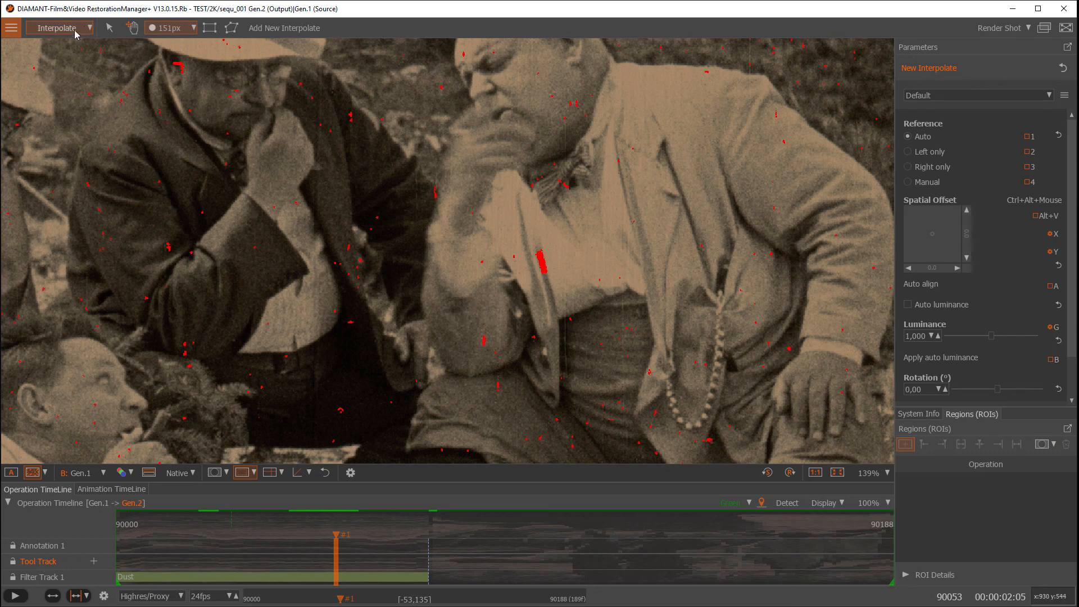
Paint the original picture back over the jacket spot with the HistoryBrush tool.
left_click(87, 27)
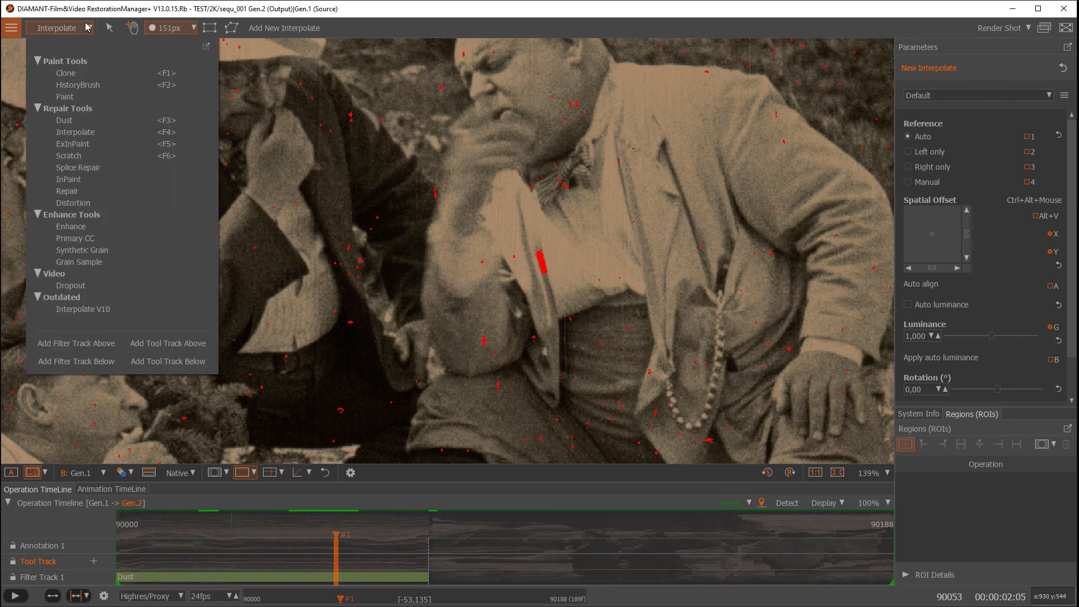
mouse_move(72, 88)
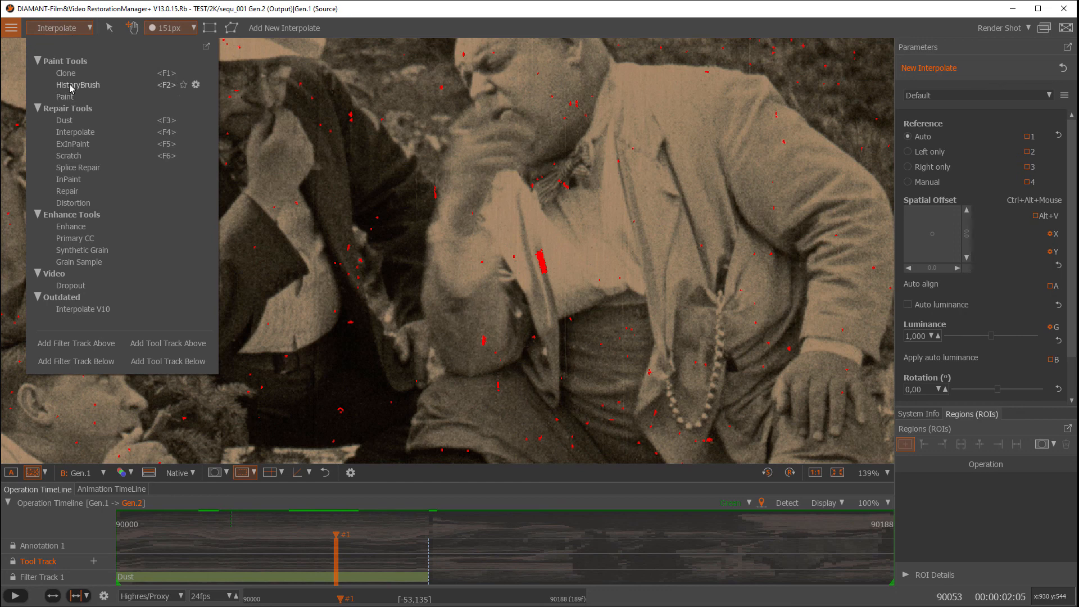
left_click(77, 85)
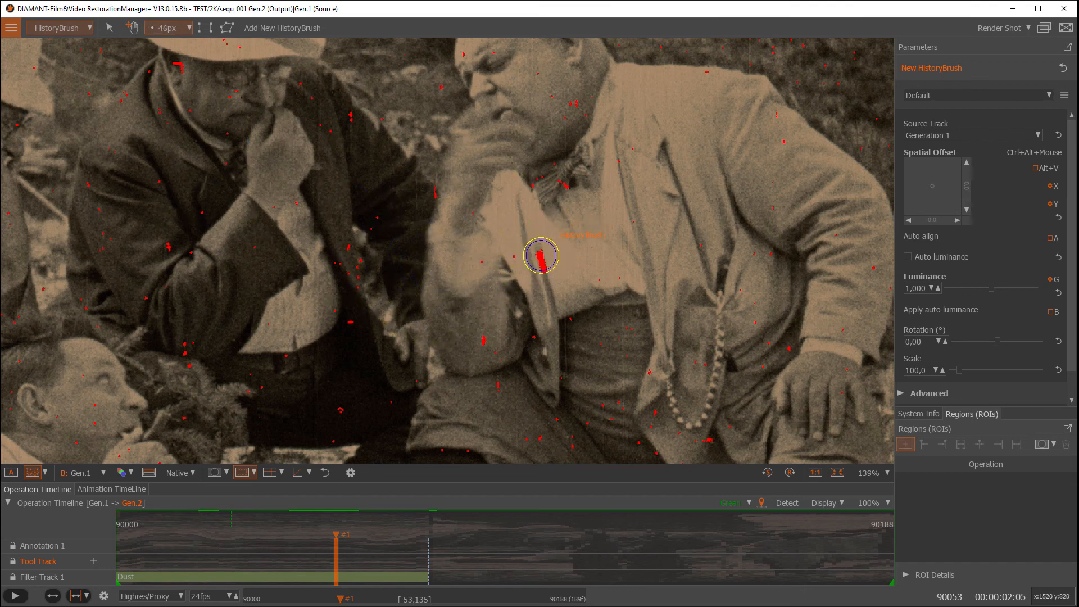
left_click(539, 260)
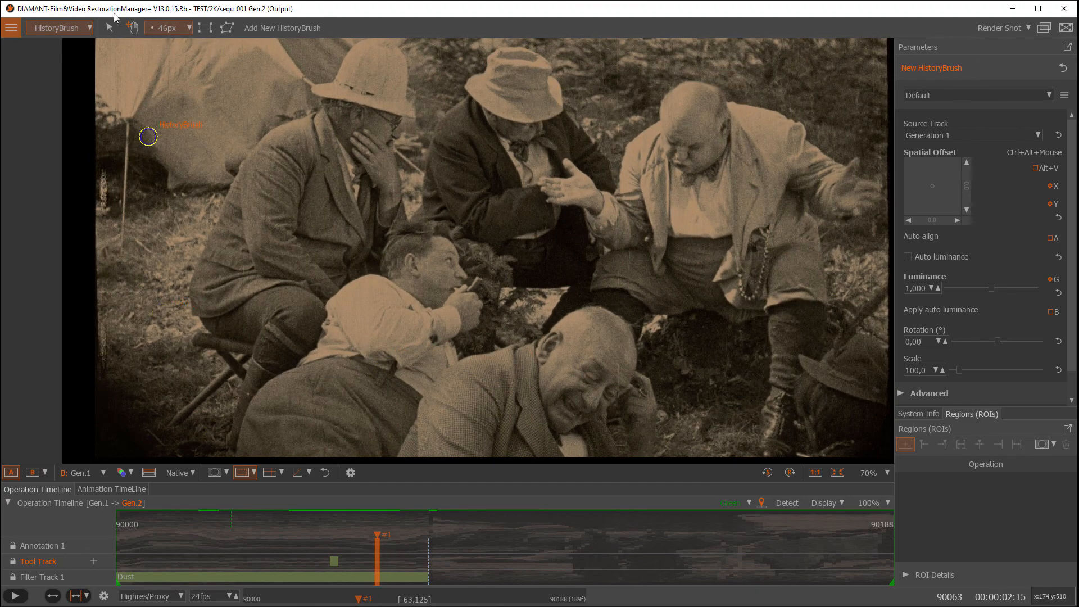
Switch to the per-frame Dust tool and raise its Sensitivity to the maximum of 1.0.
left_click(85, 27)
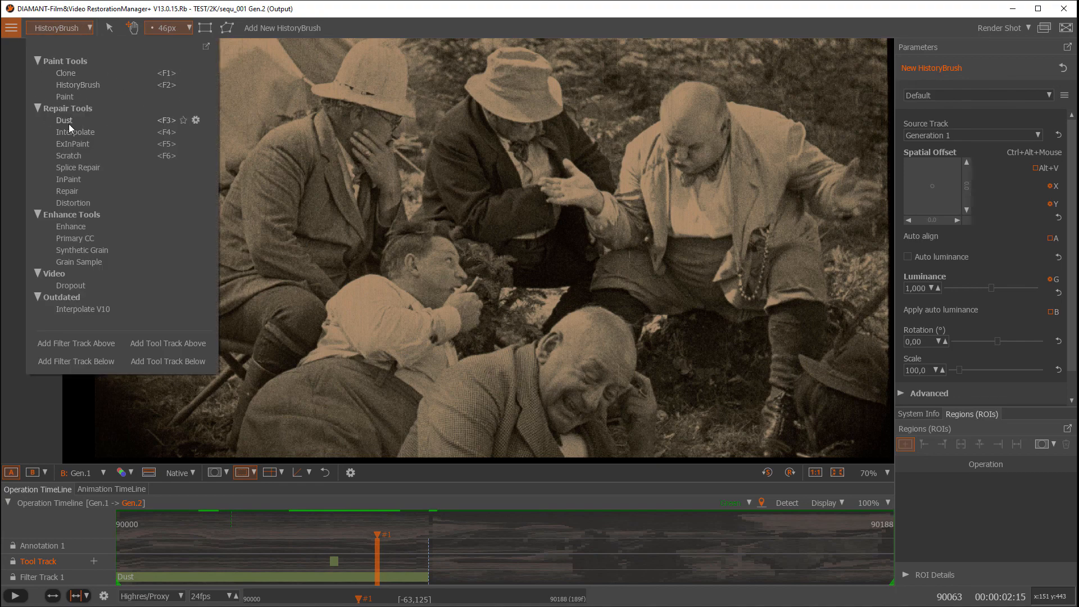
left_click(56, 120)
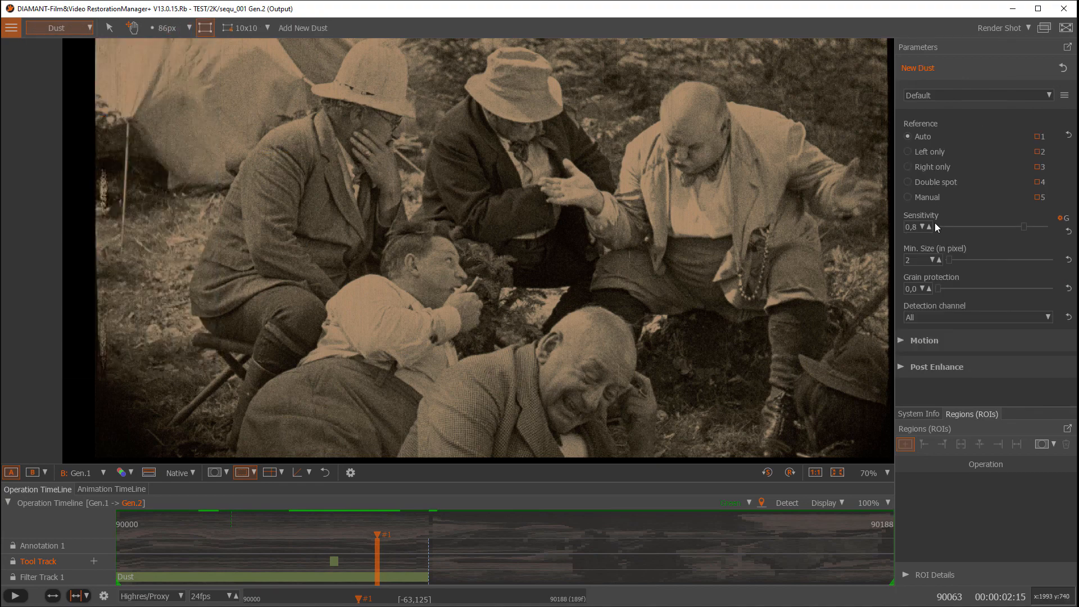
left_click_drag(936, 227, 1046, 227)
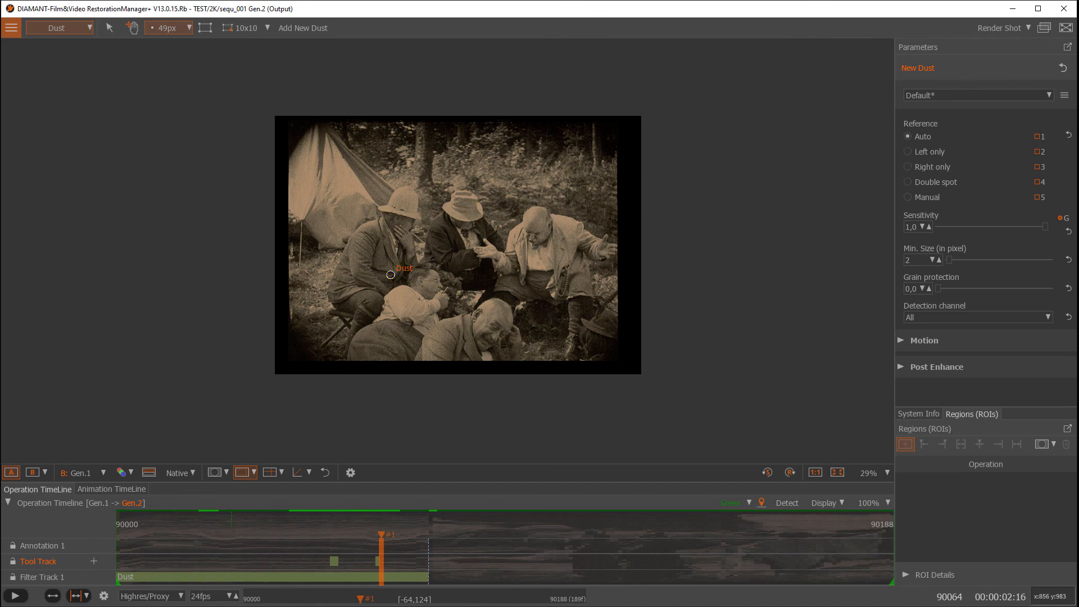
Try the Splitscreen compare layout, then settle on SideBySide Horizontal for source versus output.
left_click(87, 27)
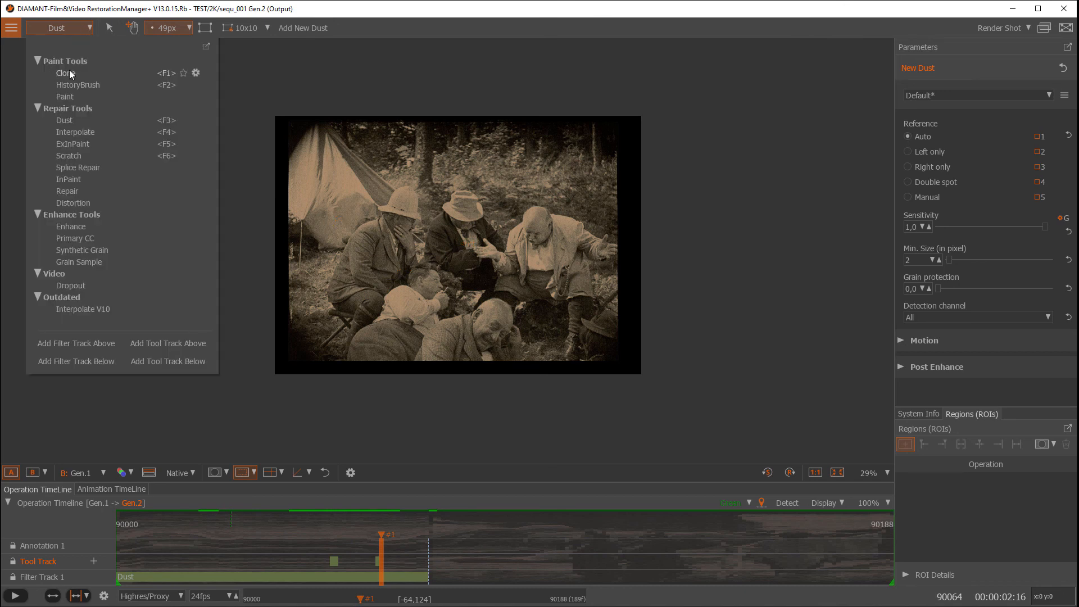
mouse_move(148, 7)
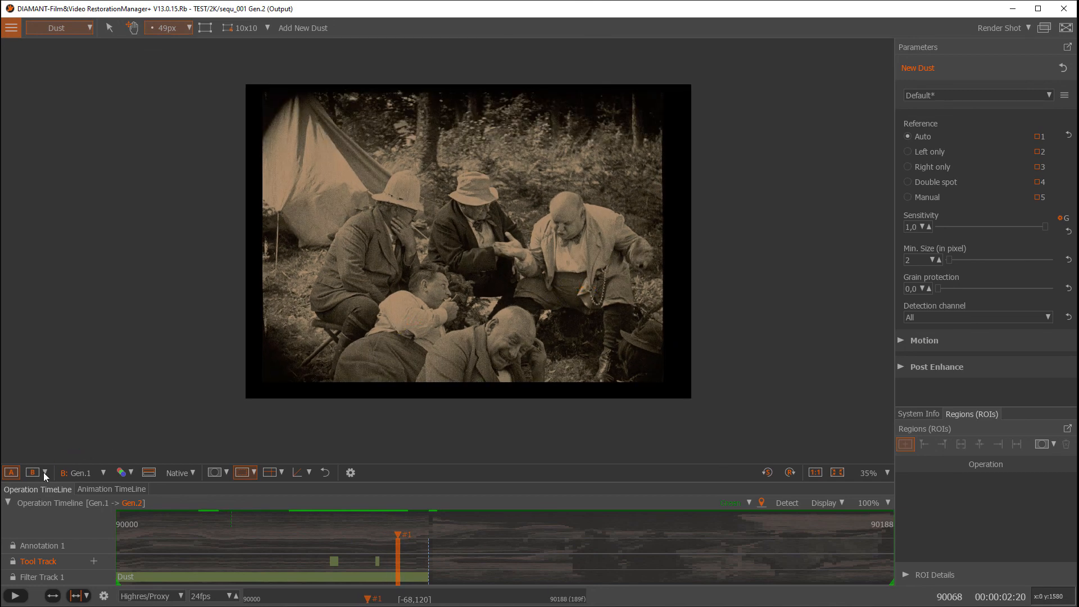
left_click(45, 472)
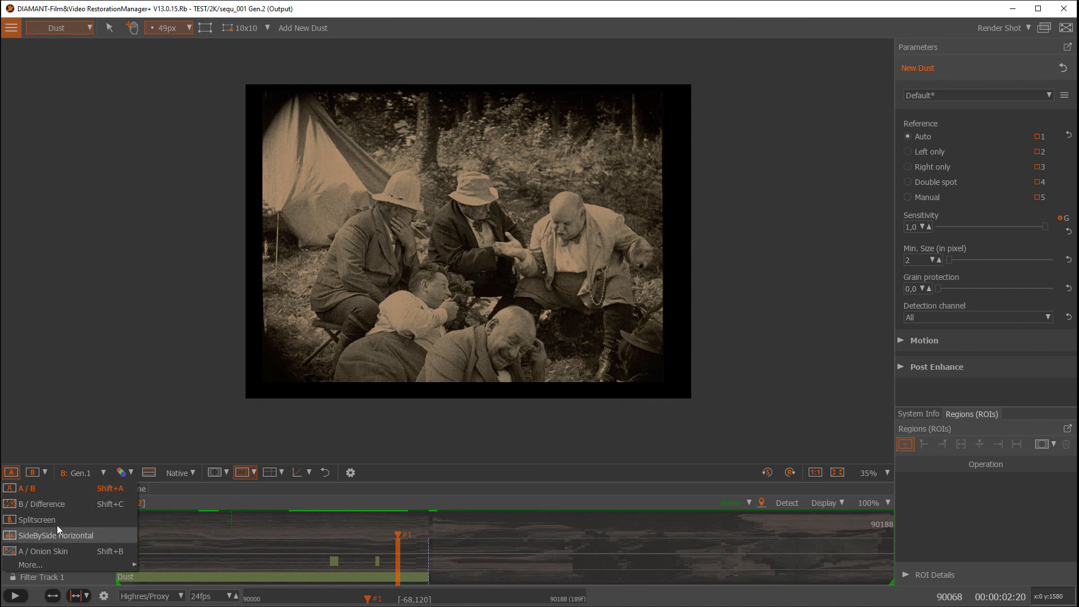
left_click(36, 519)
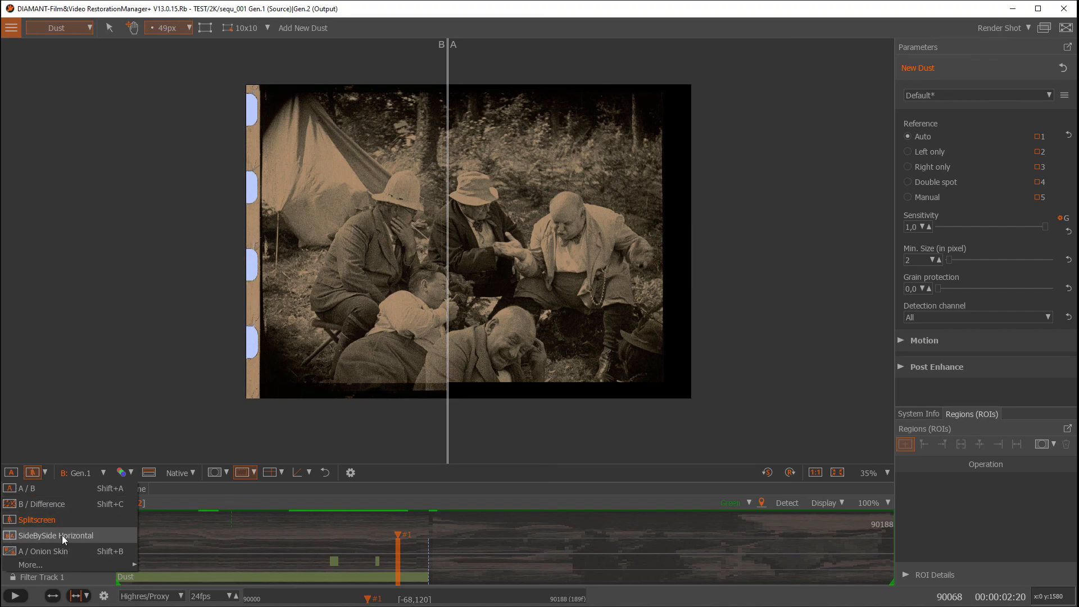
left_click(60, 535)
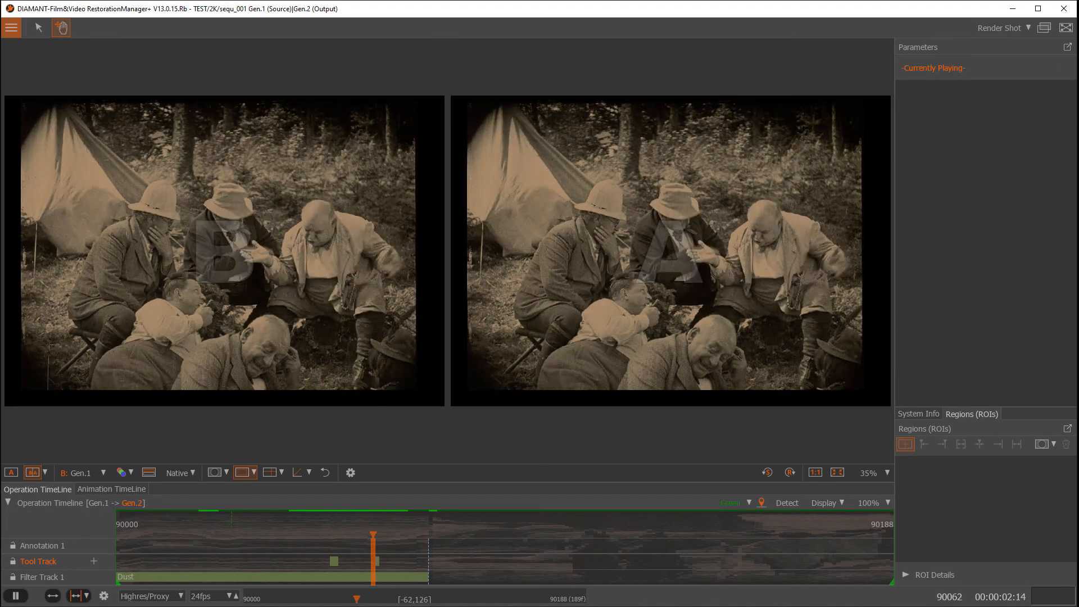